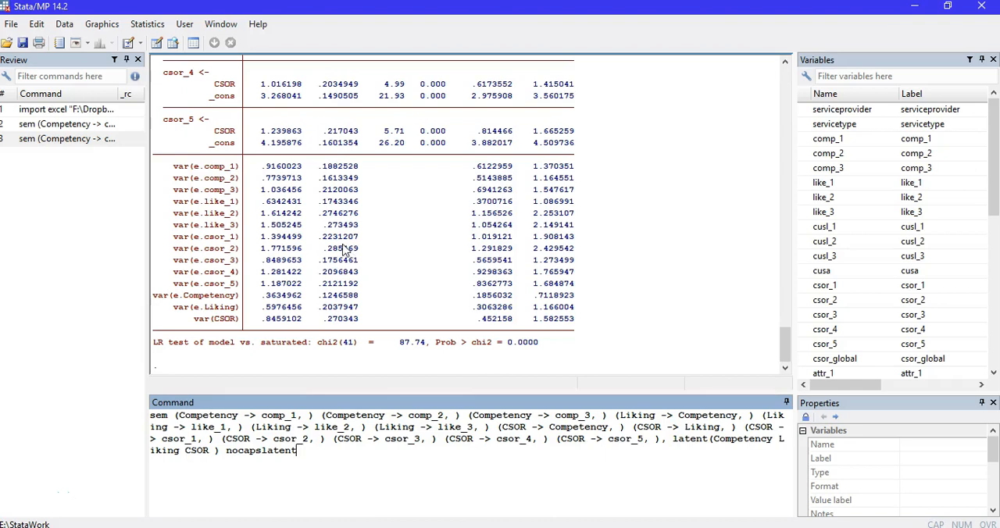
mouse_move(258, 166)
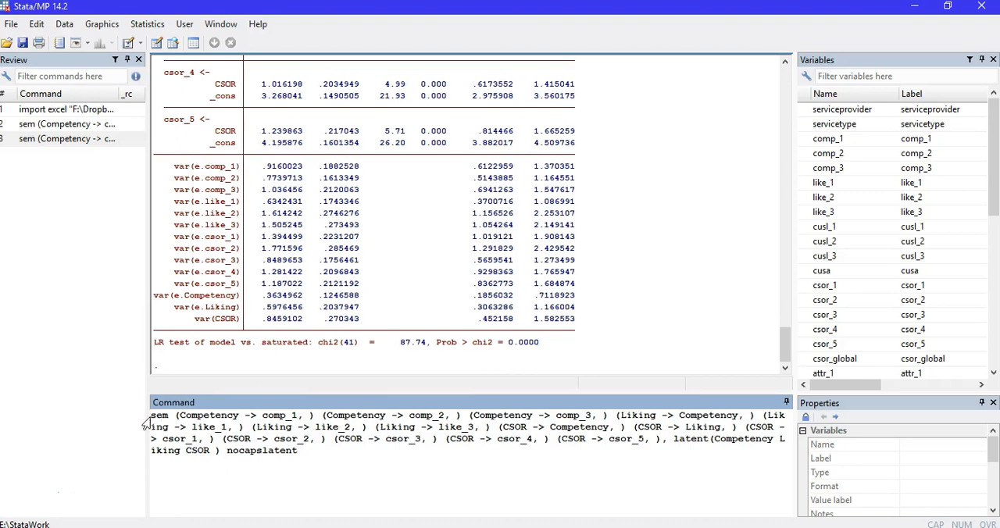
Select 'sem' in the command, then go to Statistics > SEM > Model building and estimation.
double_click(157, 415)
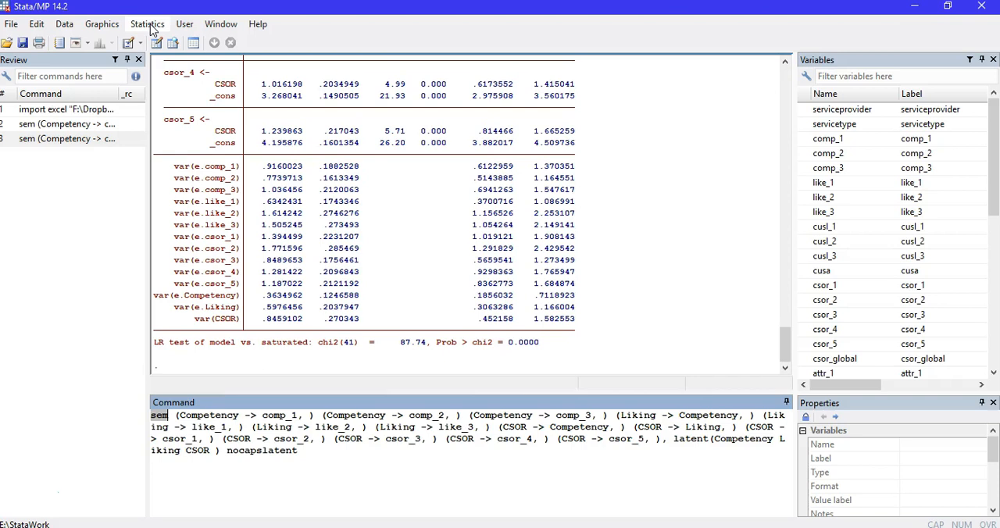
left_click(148, 23)
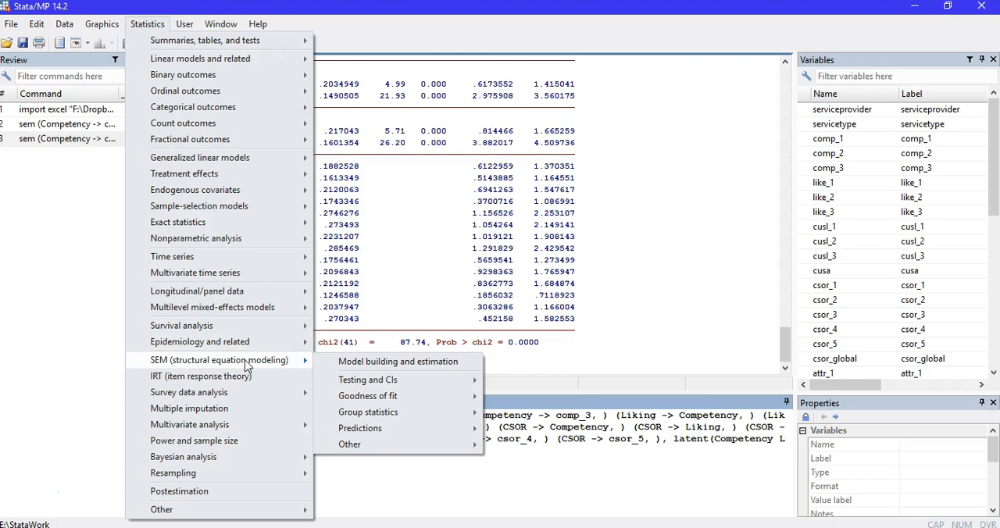
mouse_move(375, 366)
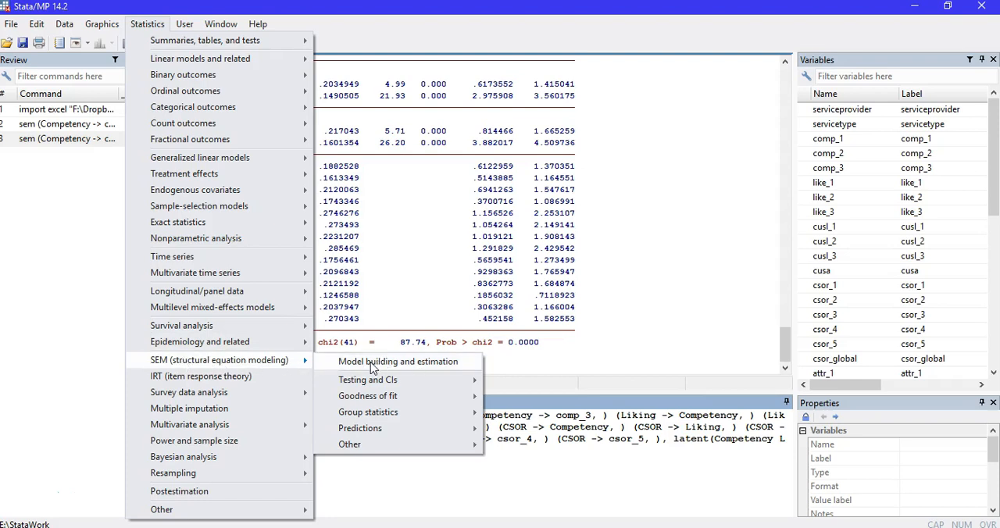
mouse_move(387, 373)
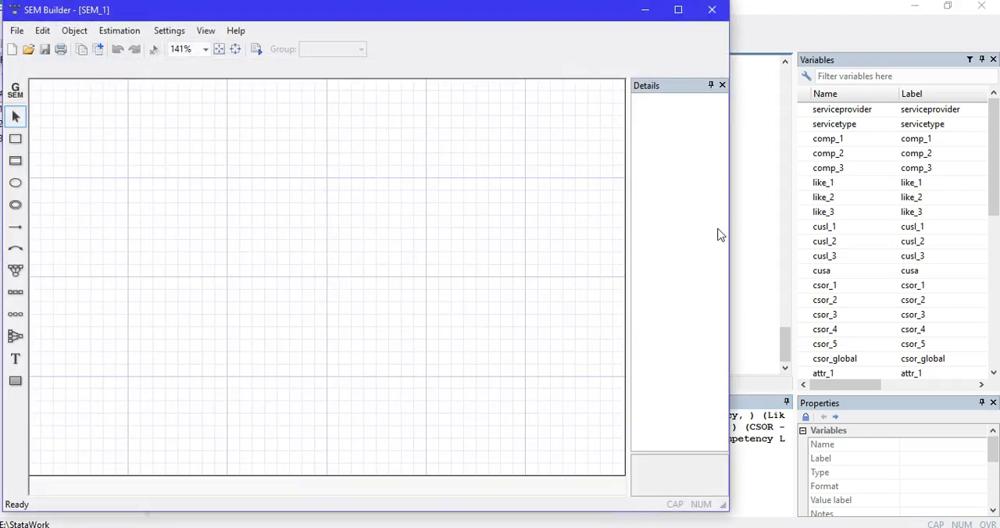
mouse_move(789, 246)
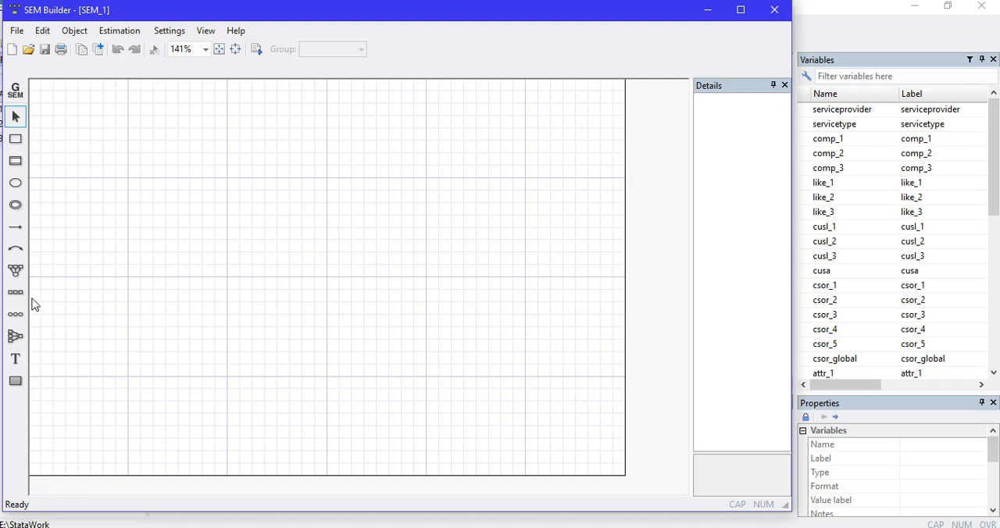
mouse_move(146, 285)
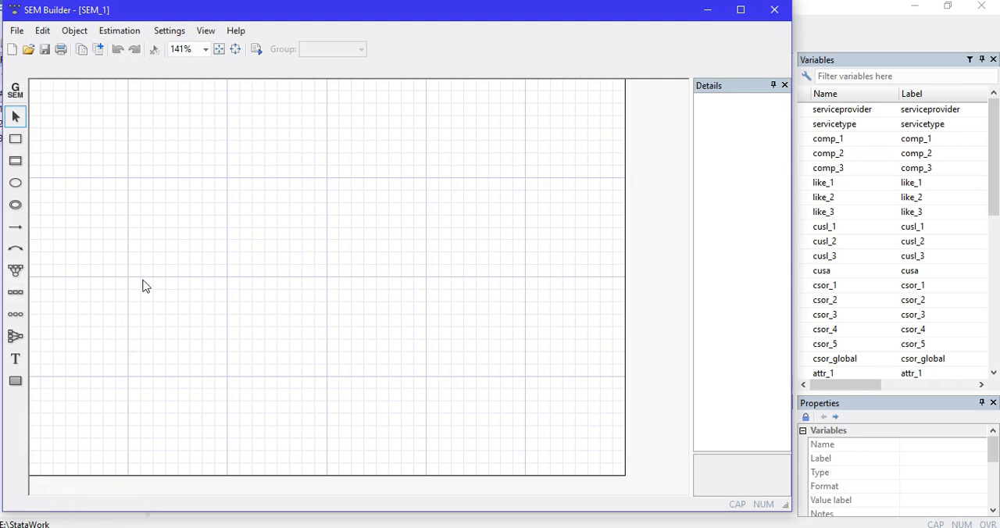
mouse_move(15, 270)
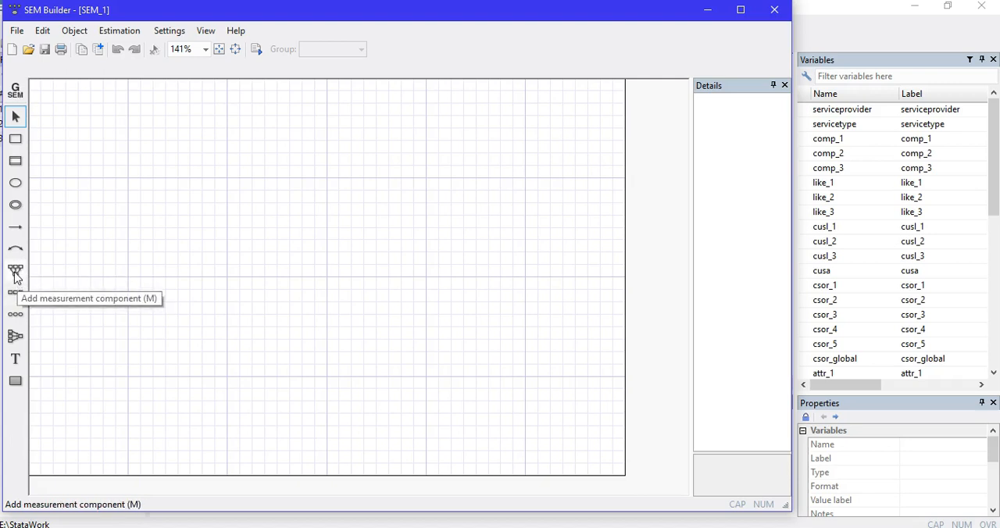
mouse_move(23, 279)
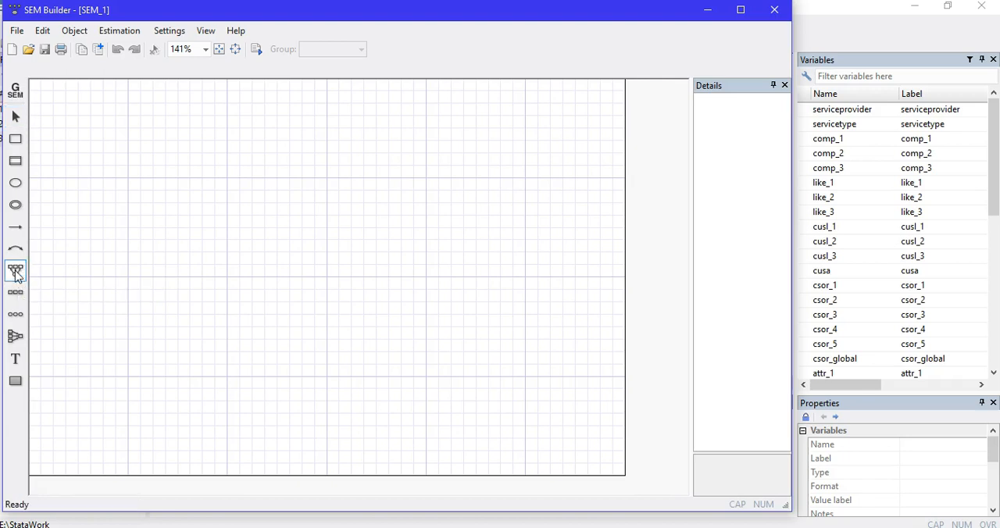
Place a latent variable 'Competetency' with indicators comp_1, comp_2, comp_3 facing right.
left_click(15, 270)
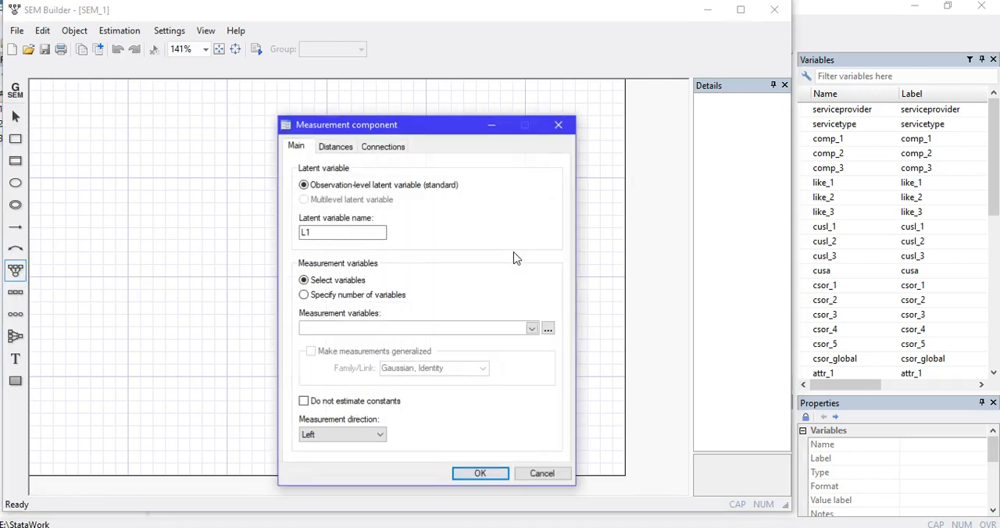
mouse_move(495, 265)
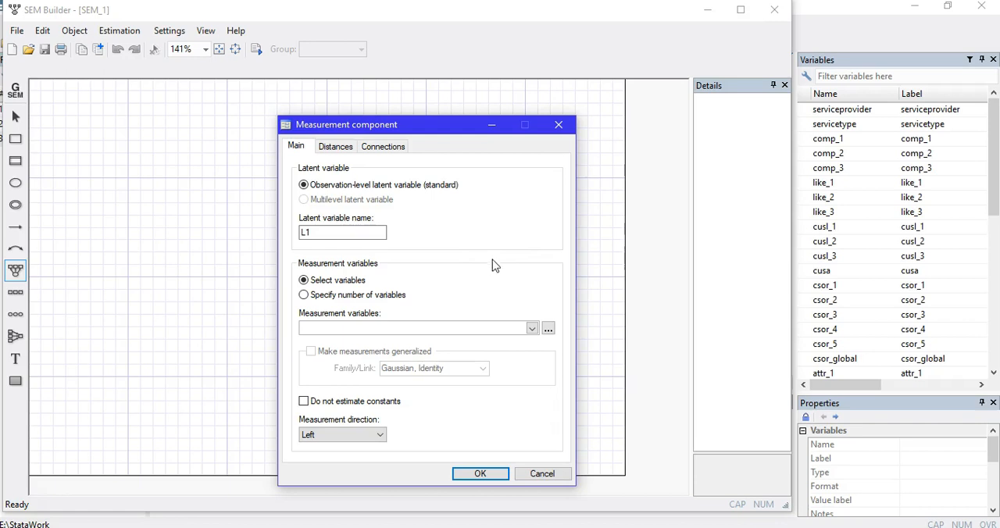
triple_click(342, 232)
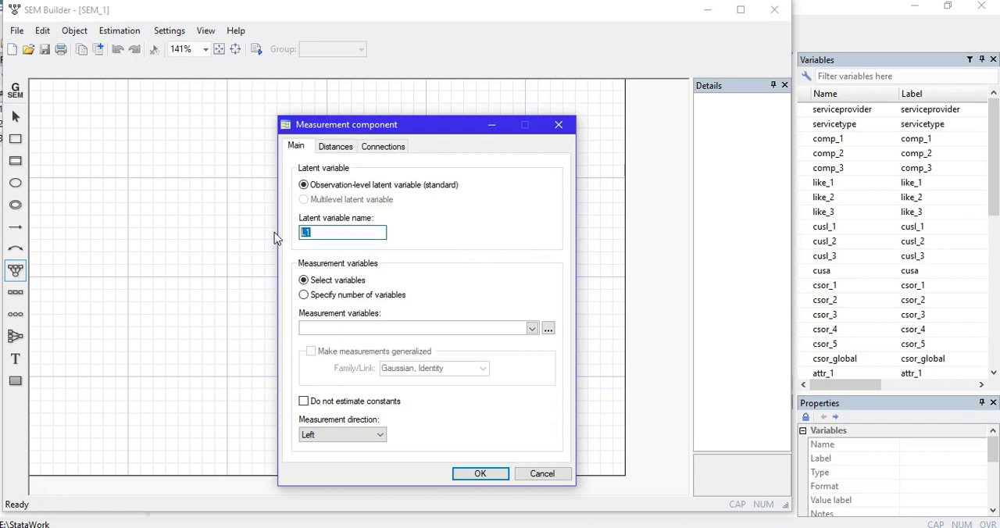
type("Comp")
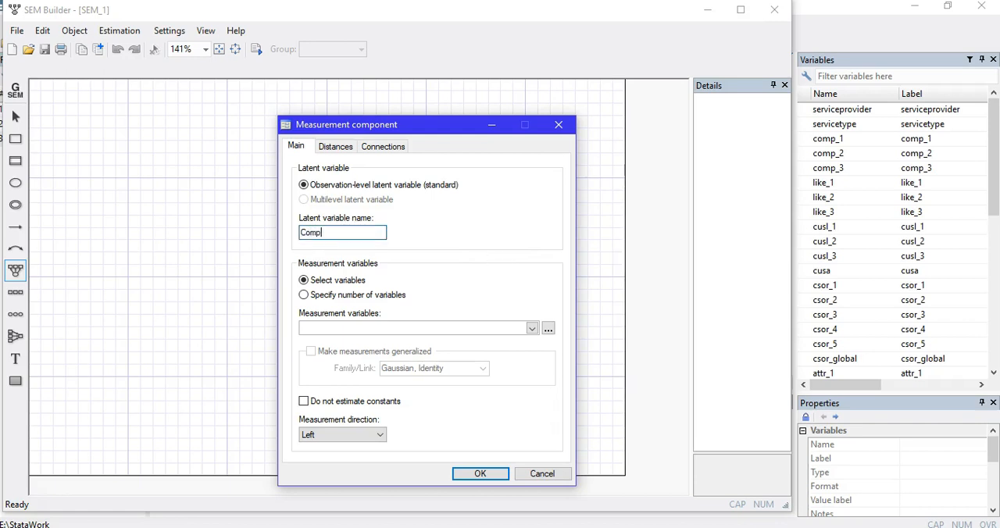
type("etetn")
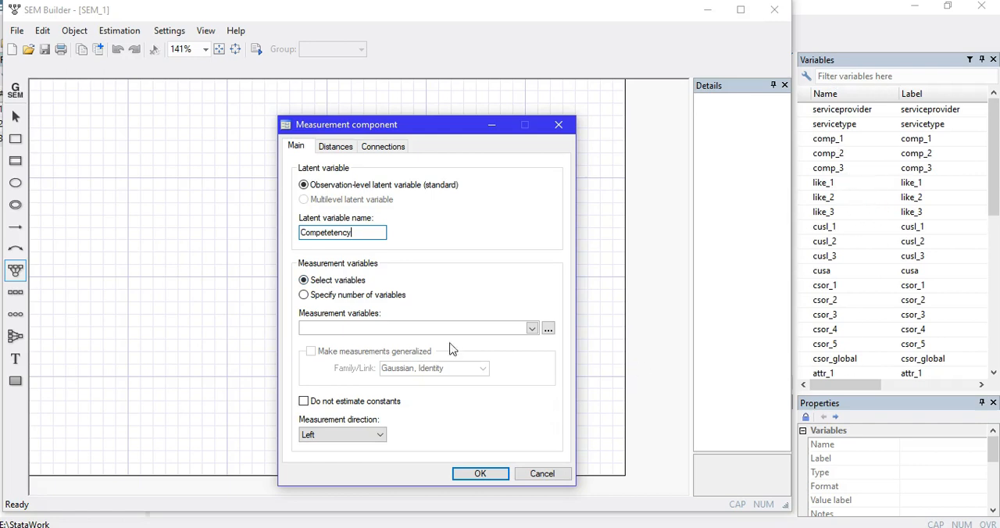
mouse_move(375, 313)
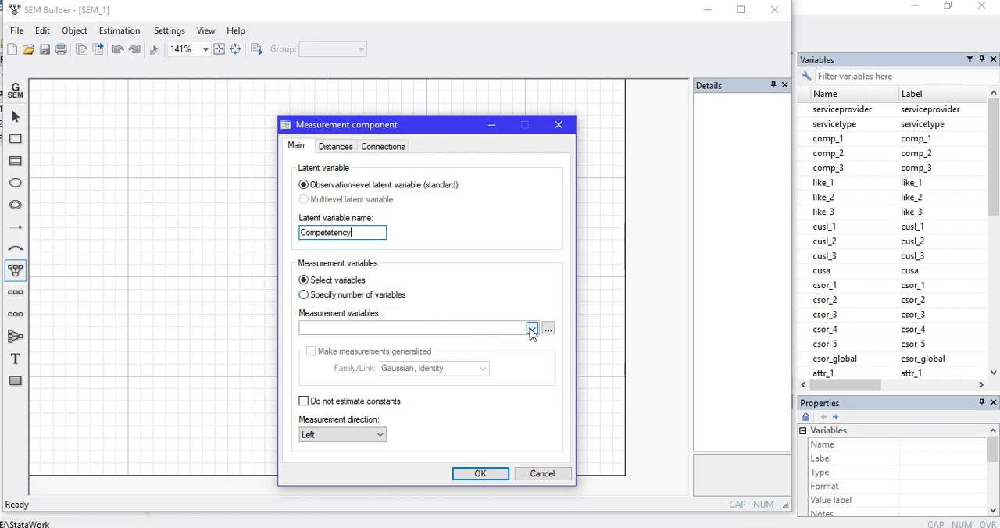
left_click(531, 328)
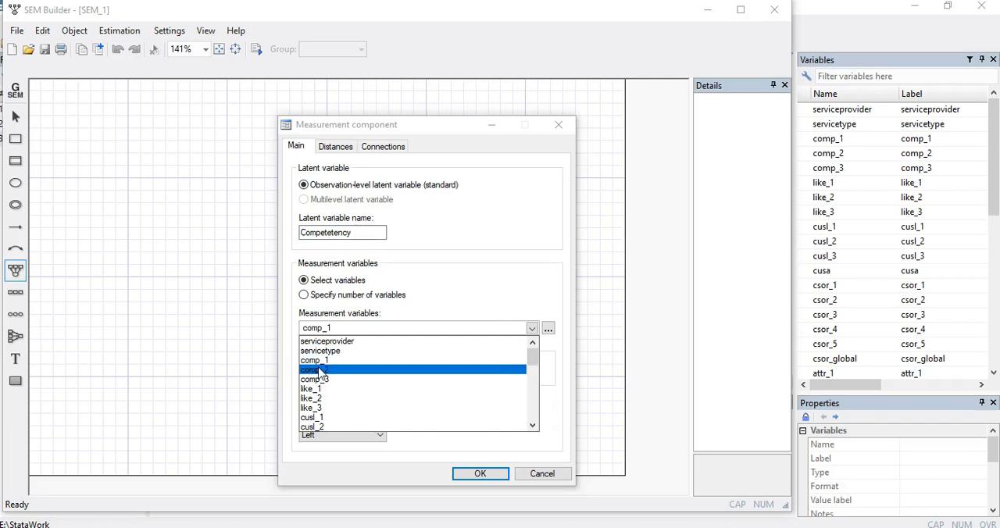
left_click(317, 369)
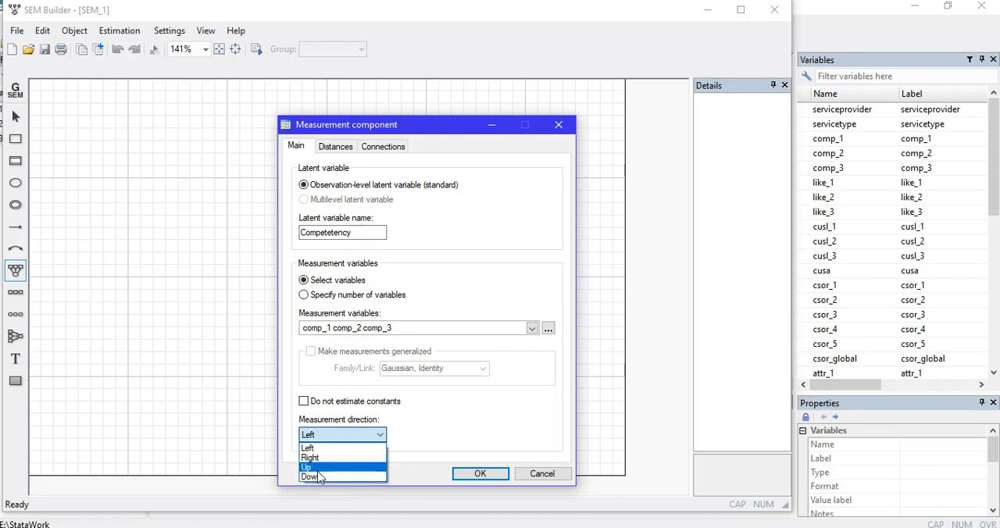
mouse_move(313, 457)
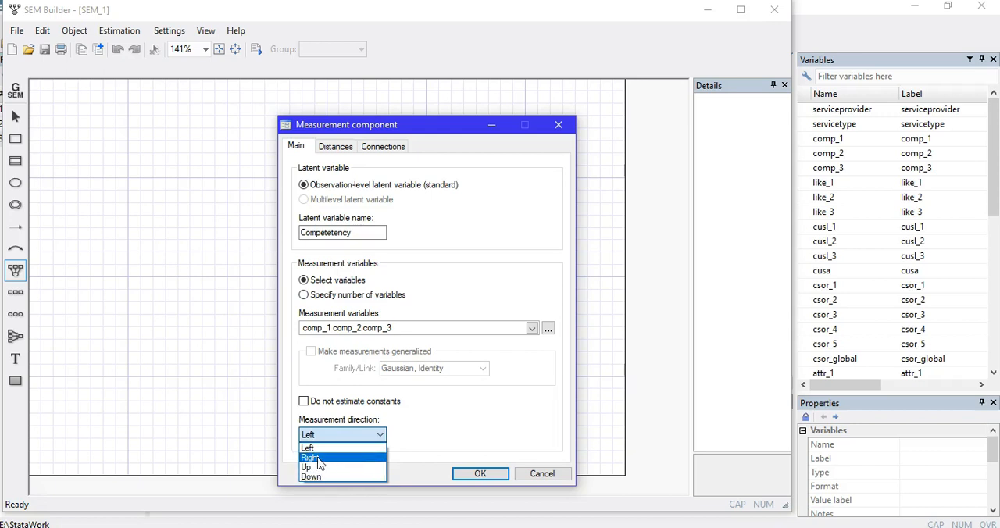
left_click(311, 457)
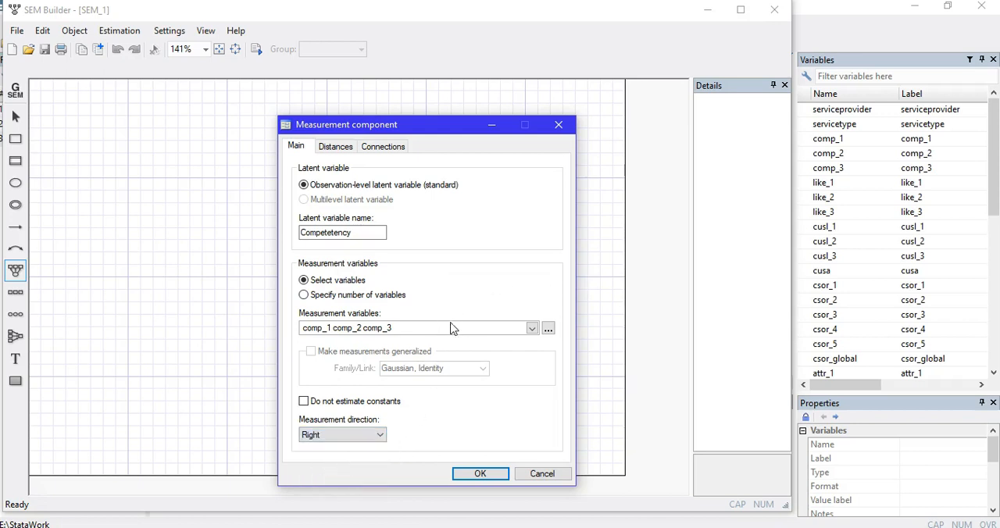
mouse_move(437, 396)
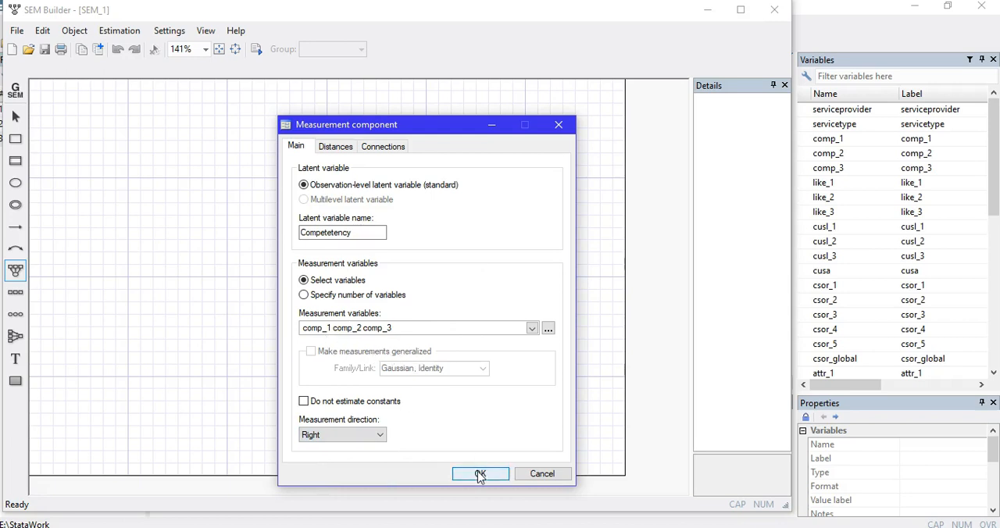
left_click(481, 473)
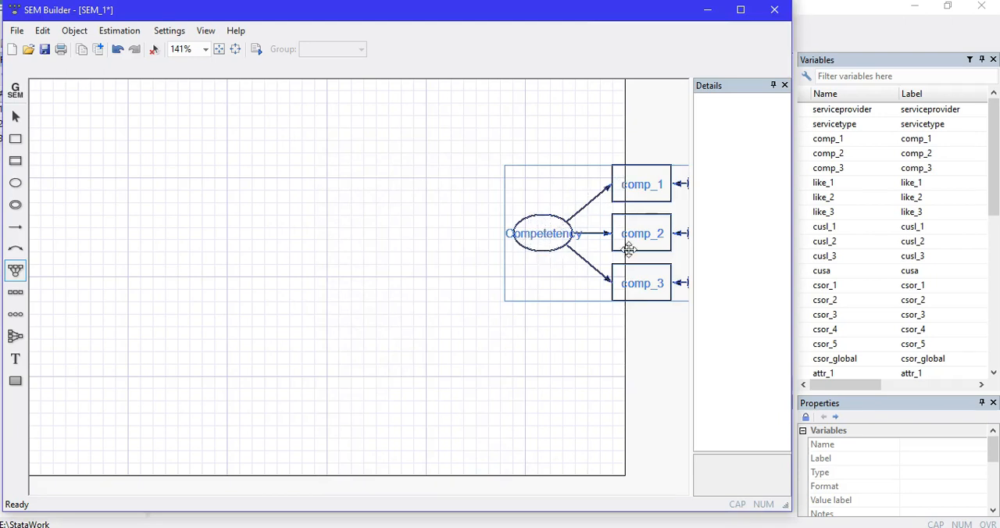
mouse_move(660, 192)
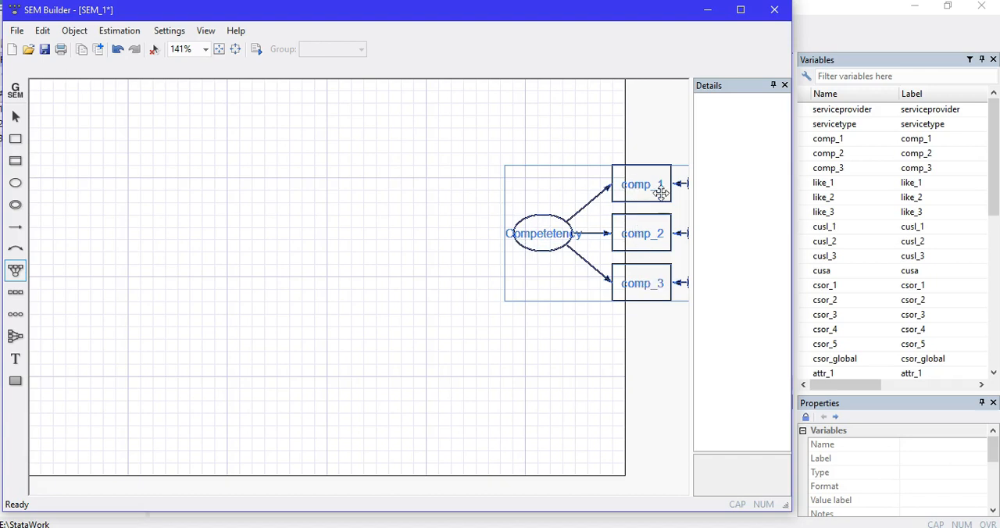
mouse_move(314, 217)
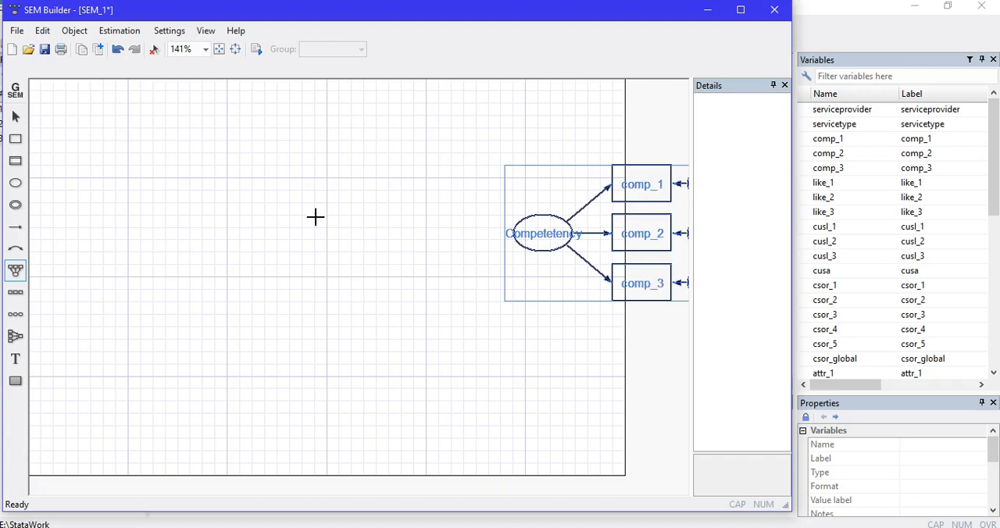
mouse_move(75, 238)
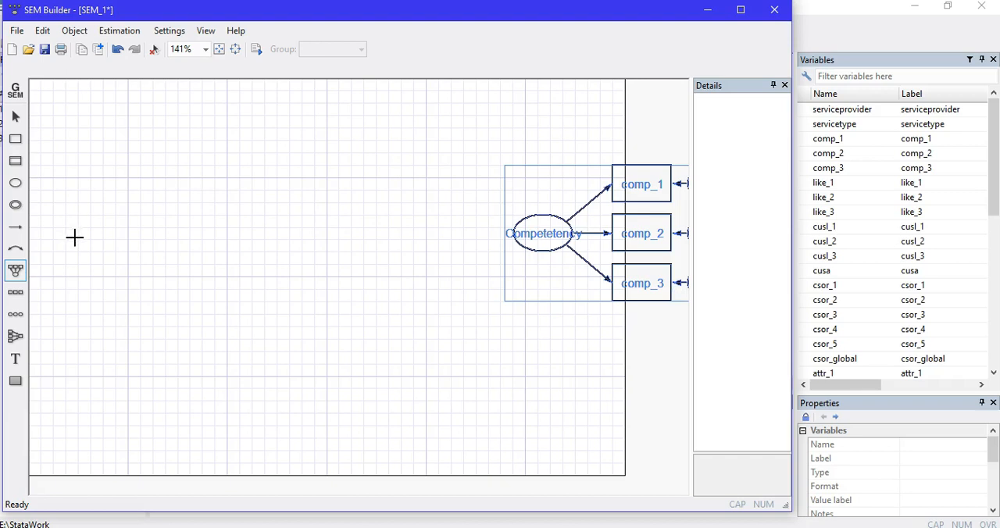
mouse_move(100, 237)
type("L")
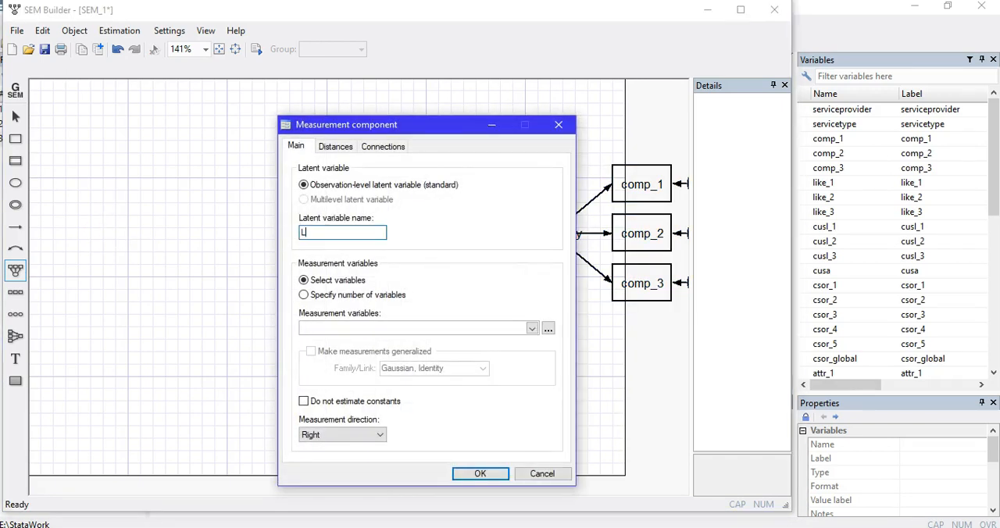
Place a latent variable 'CSOR' measured by csor_1–csor_5, indicators facing left.
type("C")
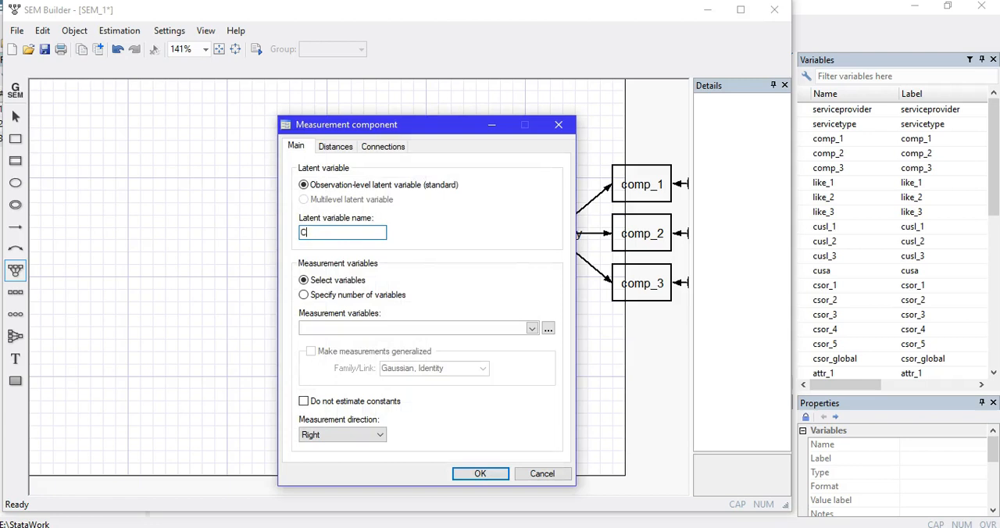
type("CSOR")
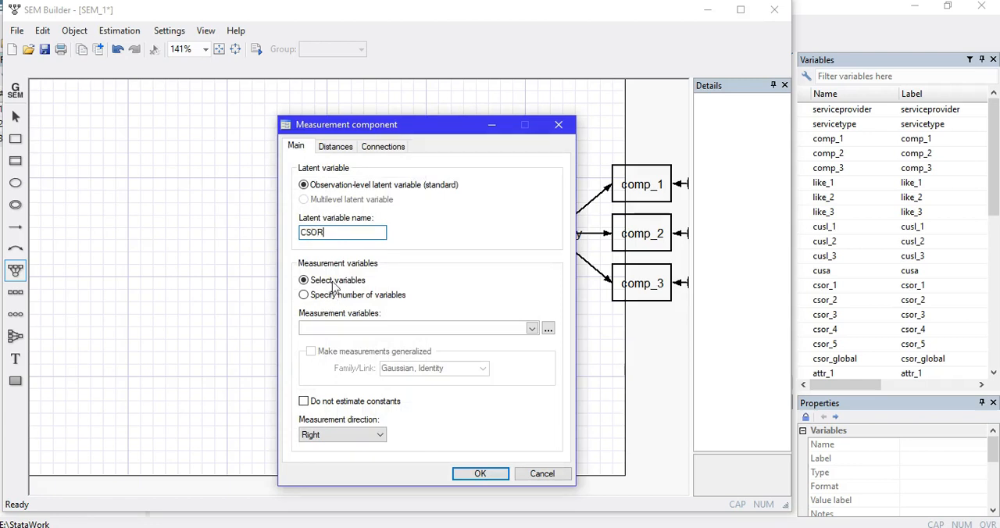
left_click(531, 328)
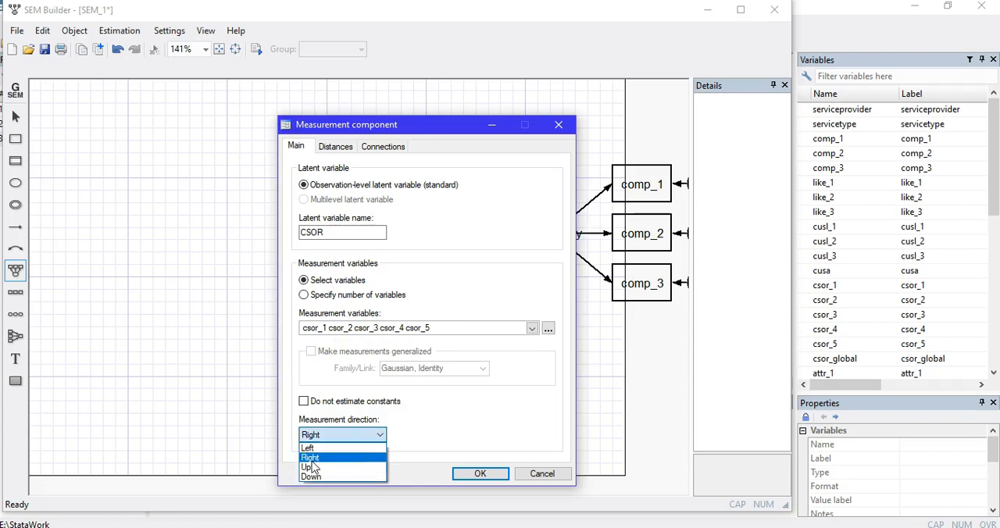
left_click(308, 448)
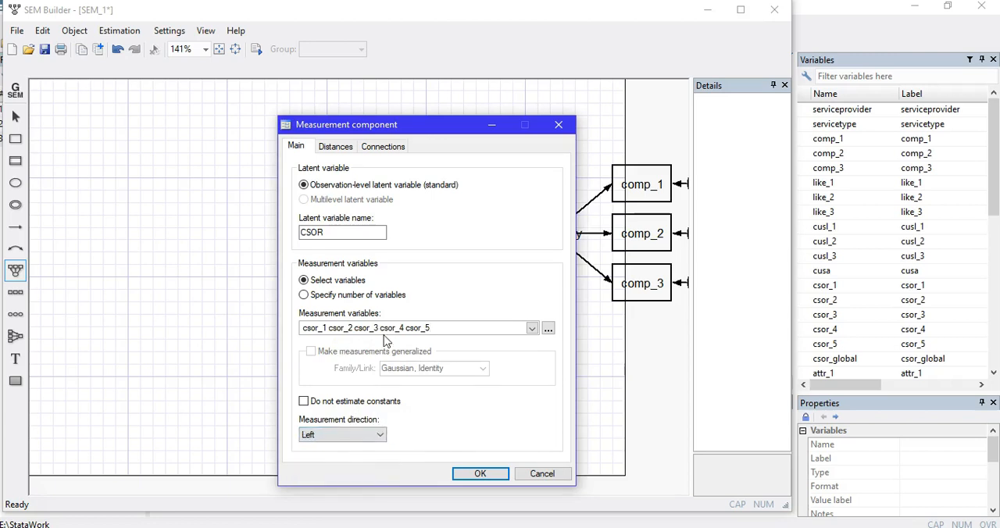
left_click(481, 474)
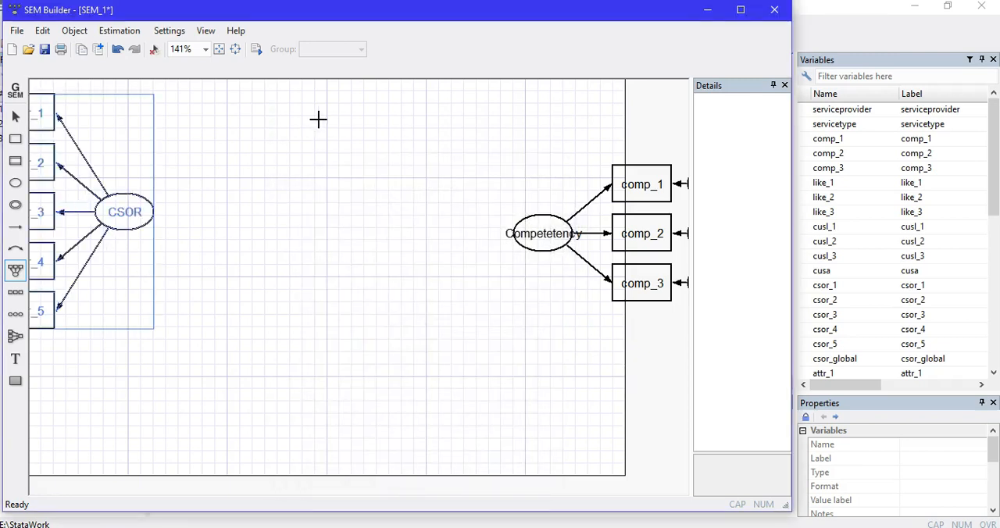
mouse_move(337, 98)
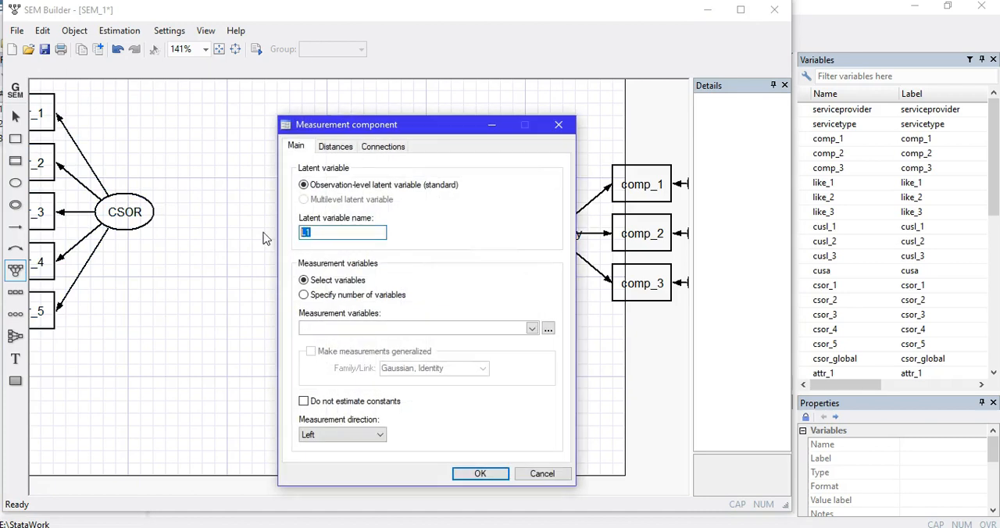
Place a latent variable 'Likelihood' measured by like_1, like_2, like_3, indicators pointing up.
type("Likeli")
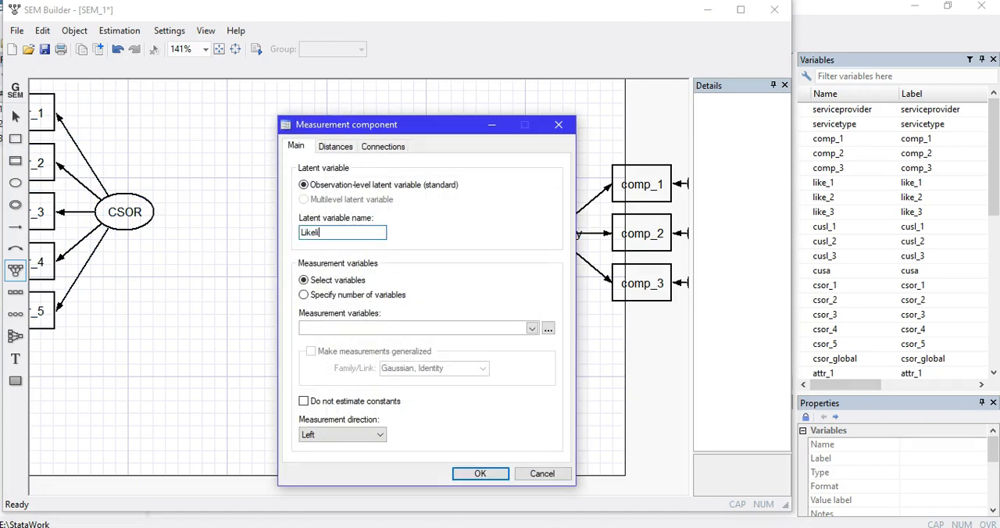
type("hood")
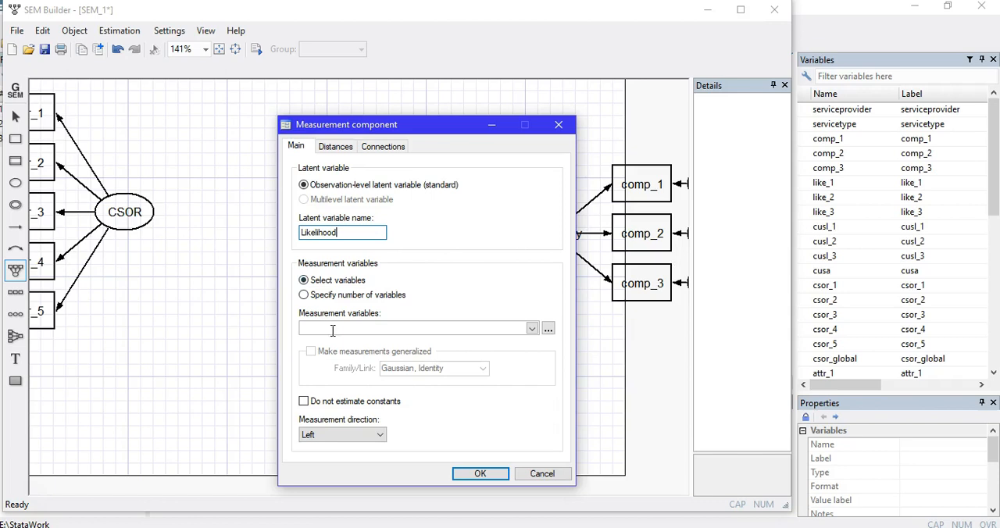
left_click(531, 328)
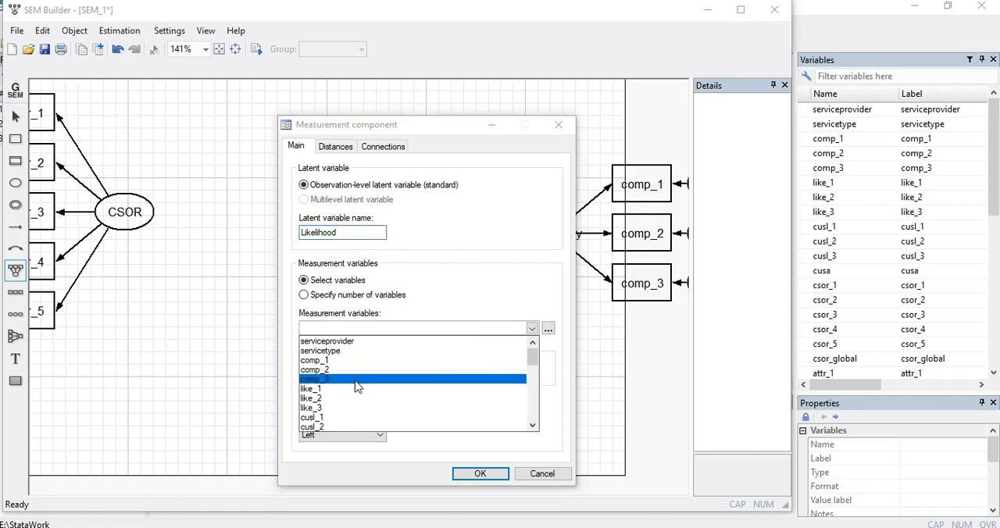
left_click(323, 417)
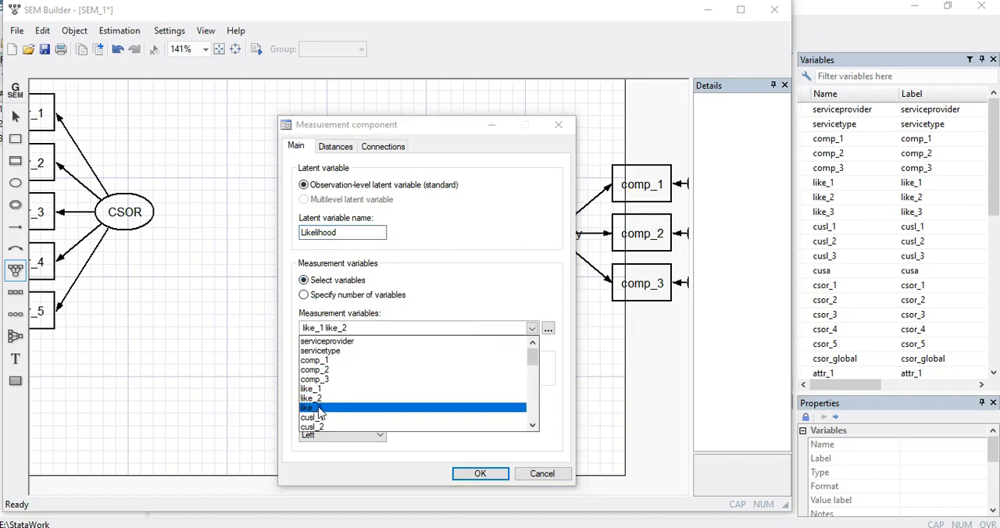
left_click(338, 434)
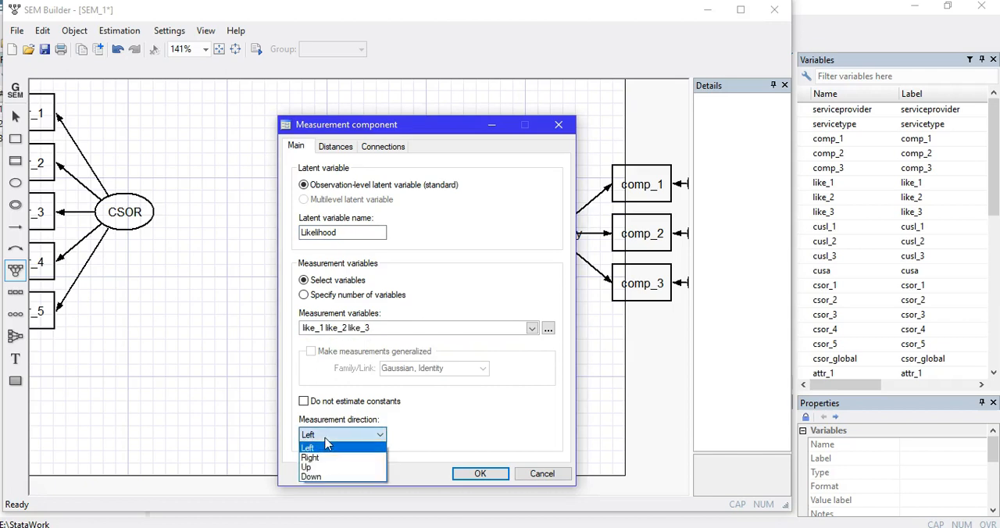
left_click(313, 467)
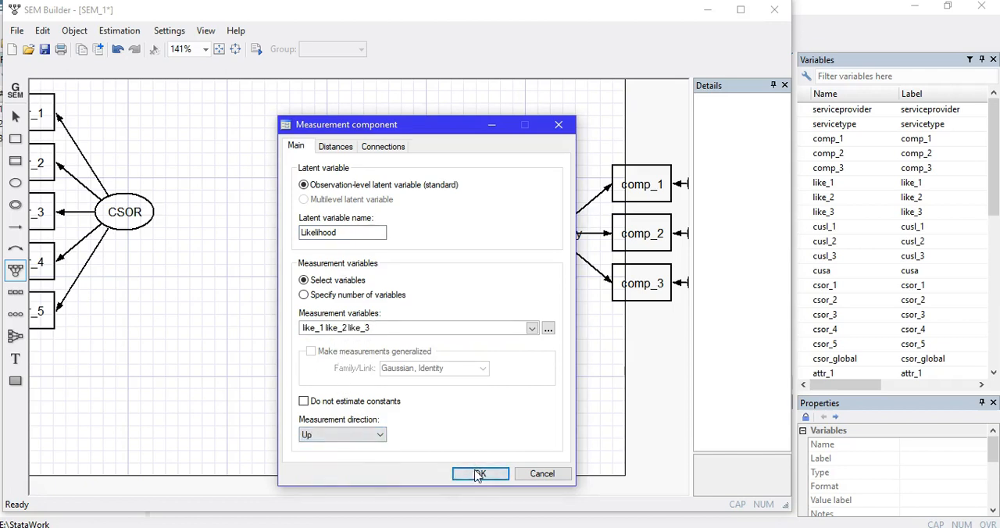
left_click(481, 473)
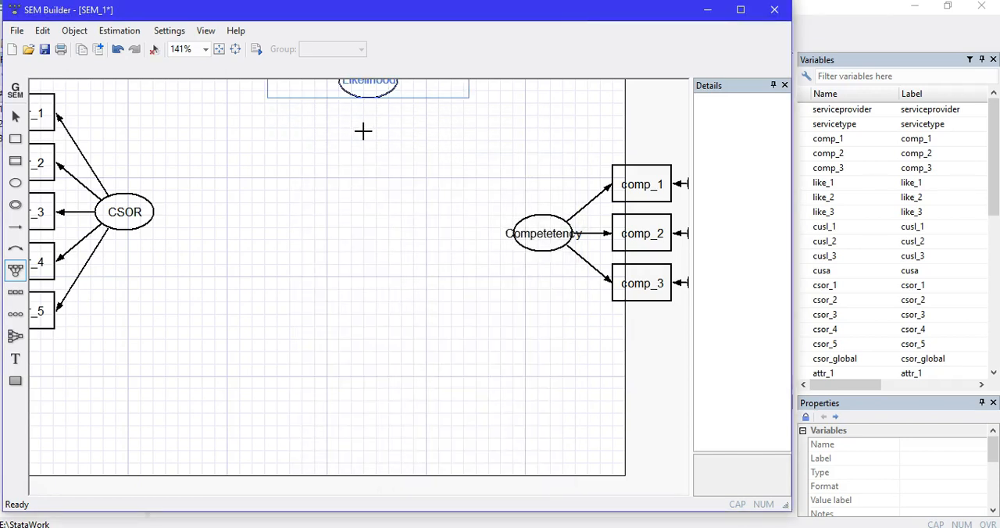
mouse_move(430, 196)
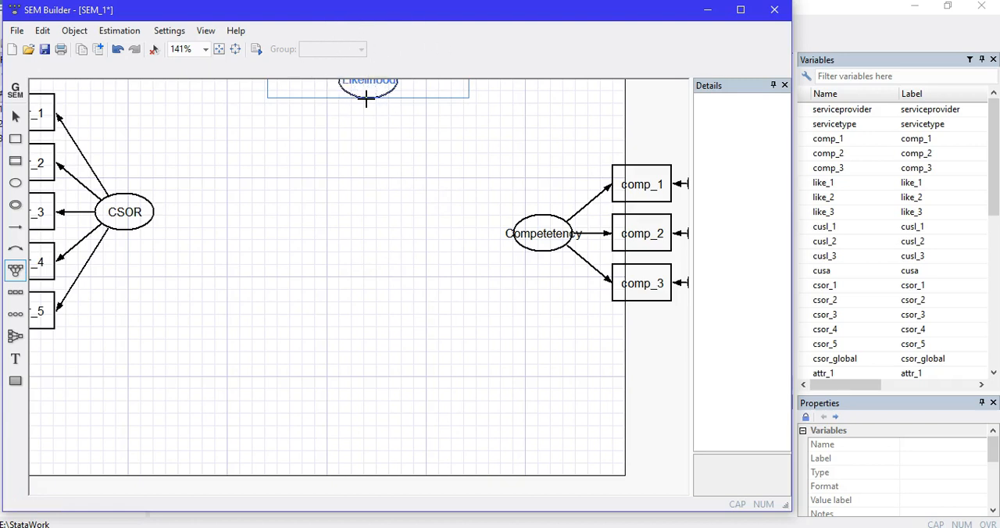
mouse_move(277, 264)
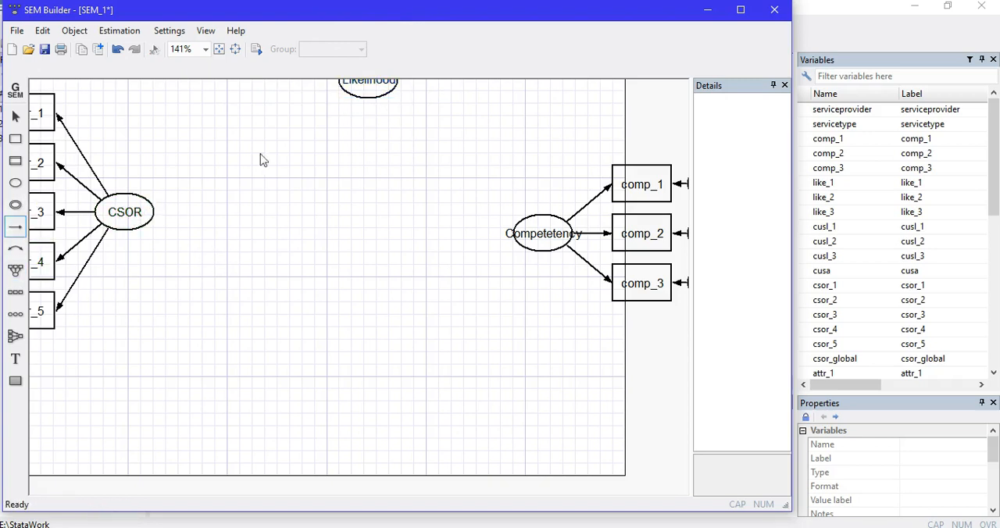
Draw paths CSOR→Likelihood, Likelihood→Competetency, and CSOR→Competetency.
left_click_drag(125, 212, 367, 82)
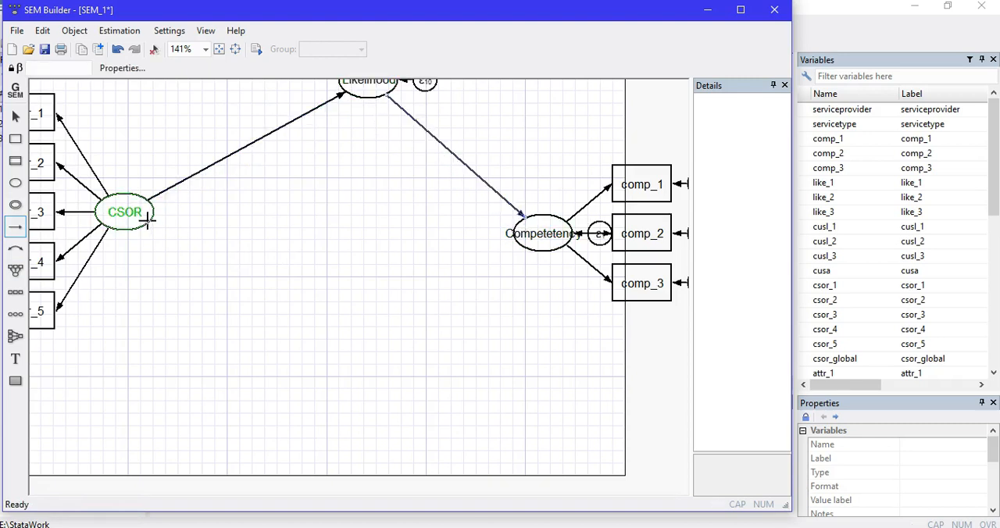
left_click_drag(149, 219, 516, 233)
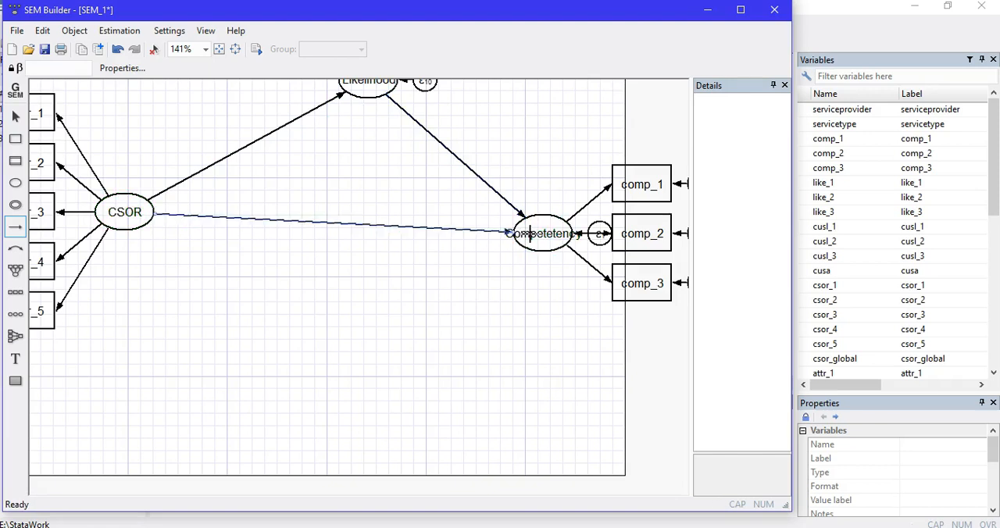
left_click(539, 233)
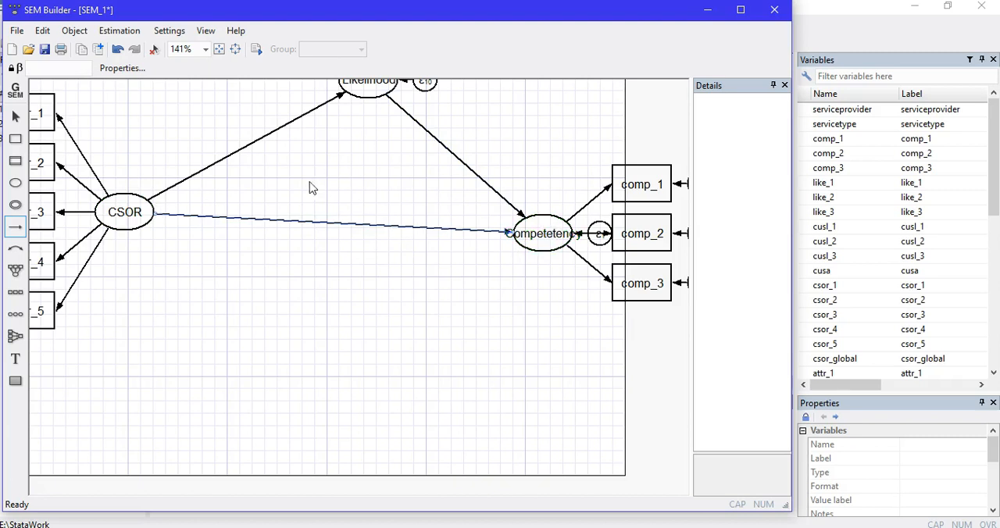
Zoom to 150%, set the canvas to 8 x 6 inches, and maximize the SEM Builder.
left_click(199, 49)
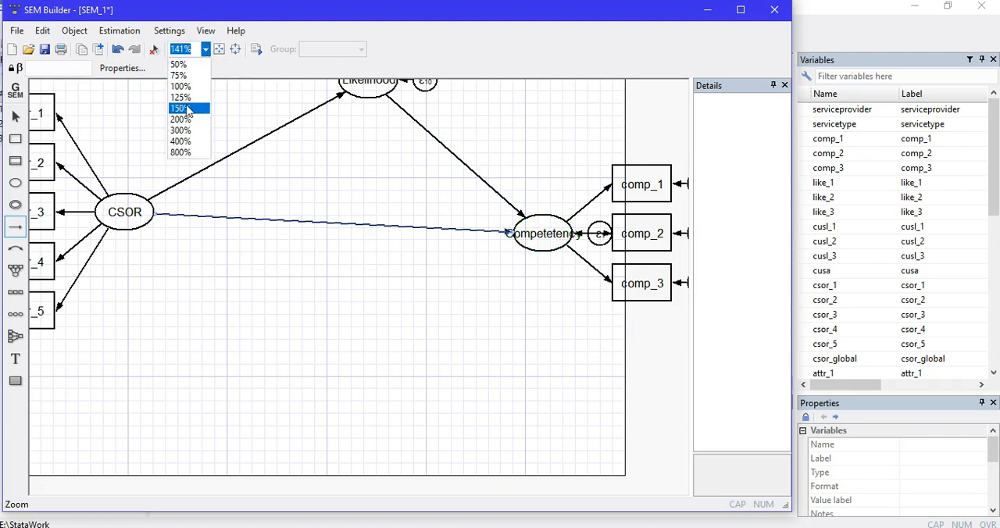
left_click(182, 107)
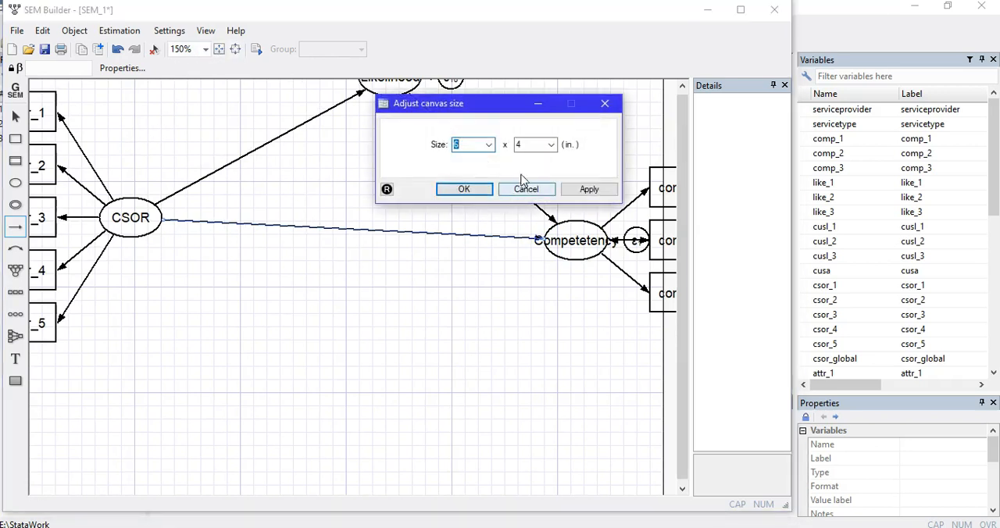
left_click(528, 144)
type("6")
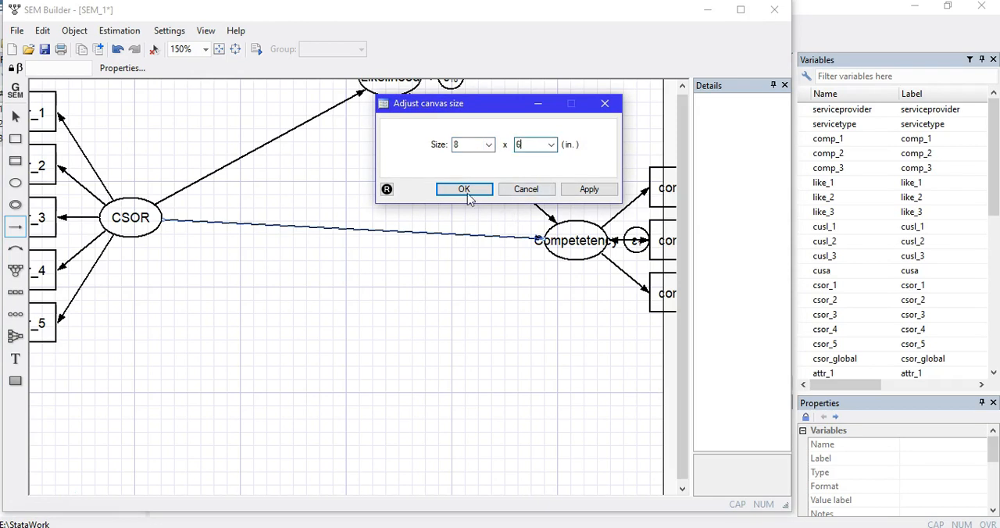
left_click(463, 189)
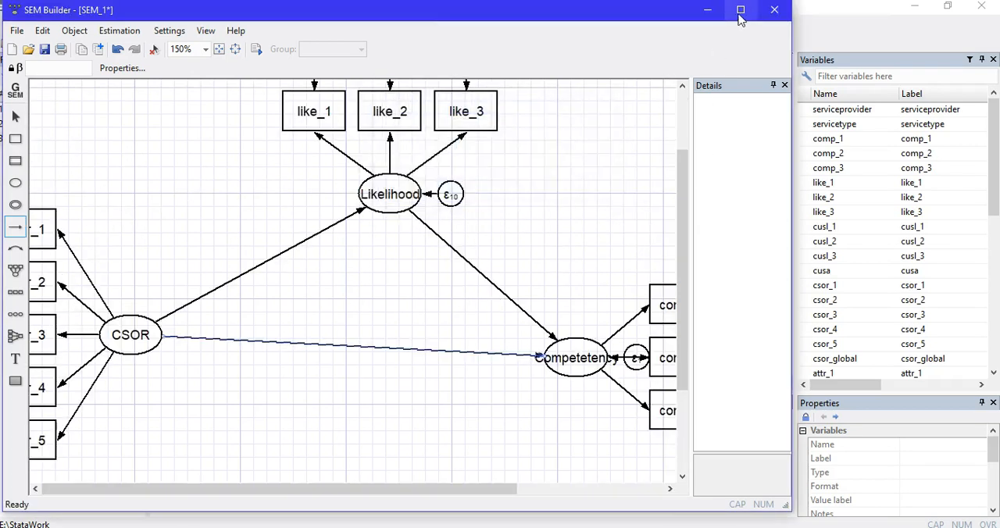
left_click(738, 9)
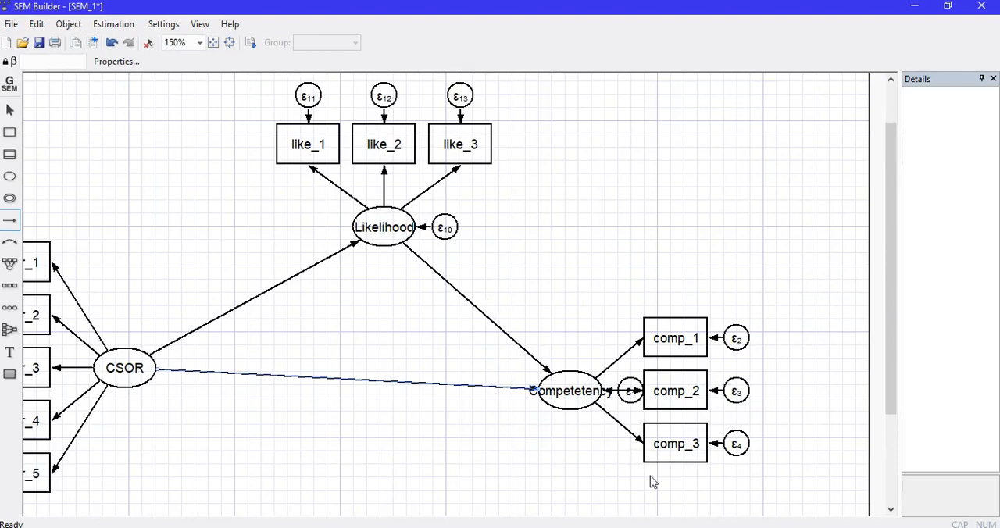
scroll("down", 3)
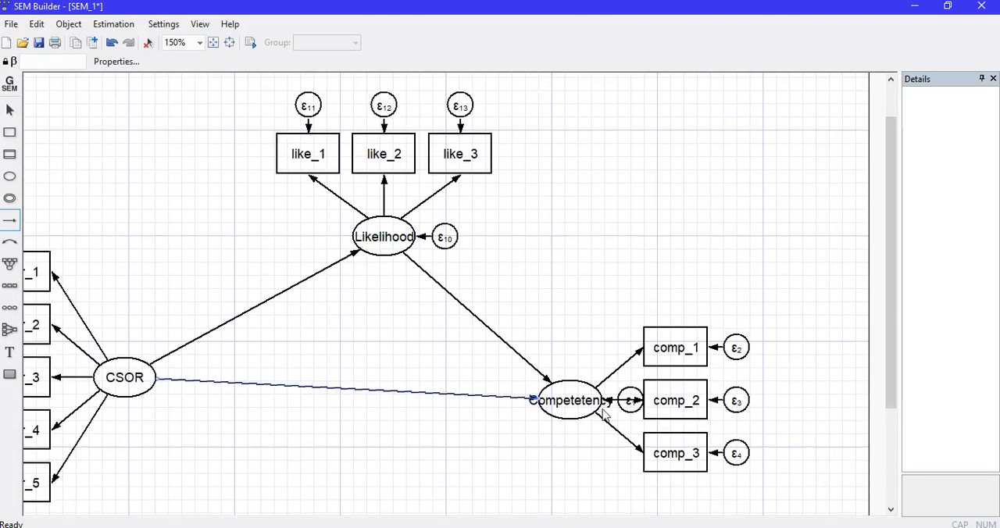
mouse_move(102, 413)
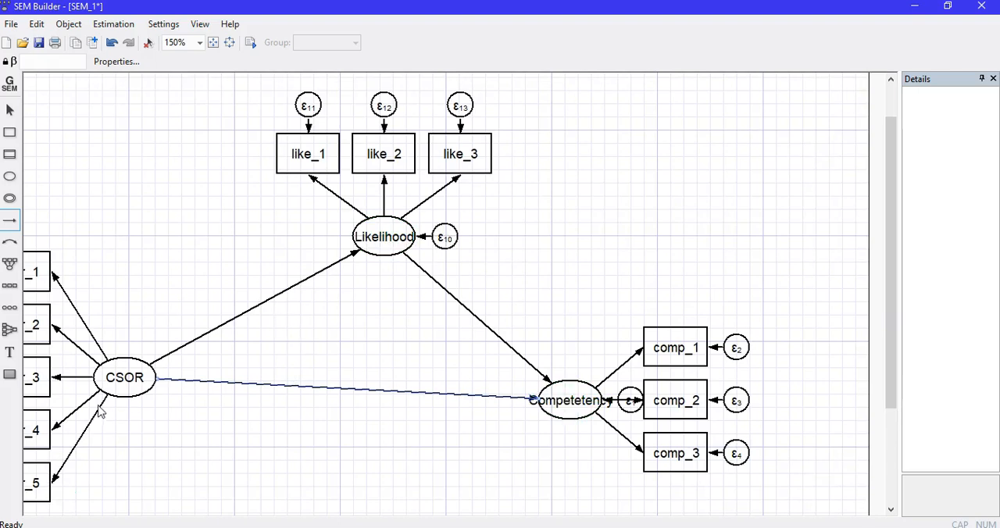
mouse_move(154, 367)
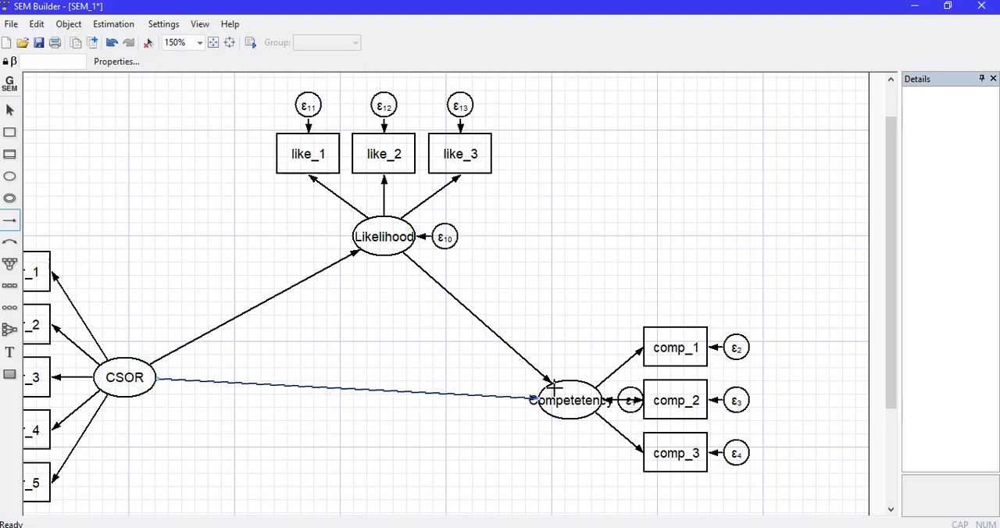
Run Estimation > Estimate with maximum likelihood to fit the mediation model.
left_click(383, 236)
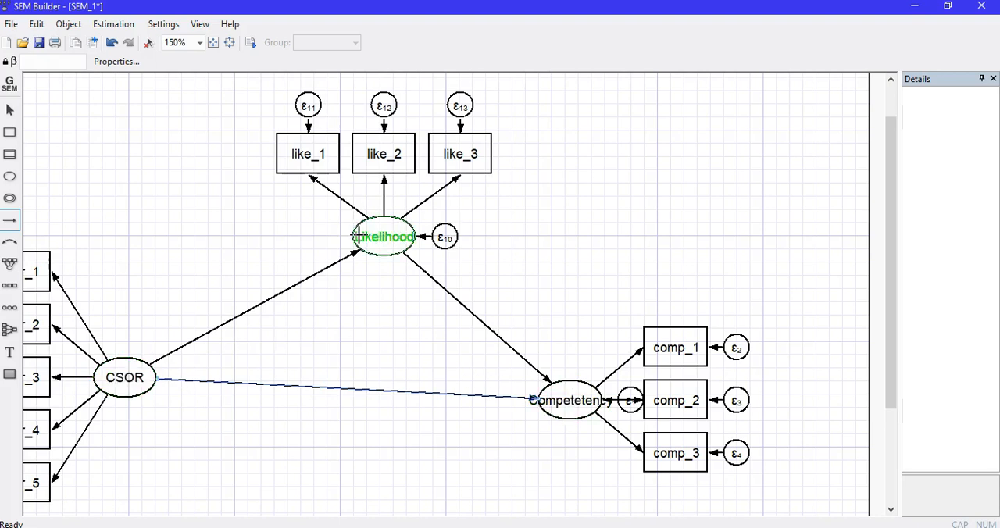
left_click(114, 23)
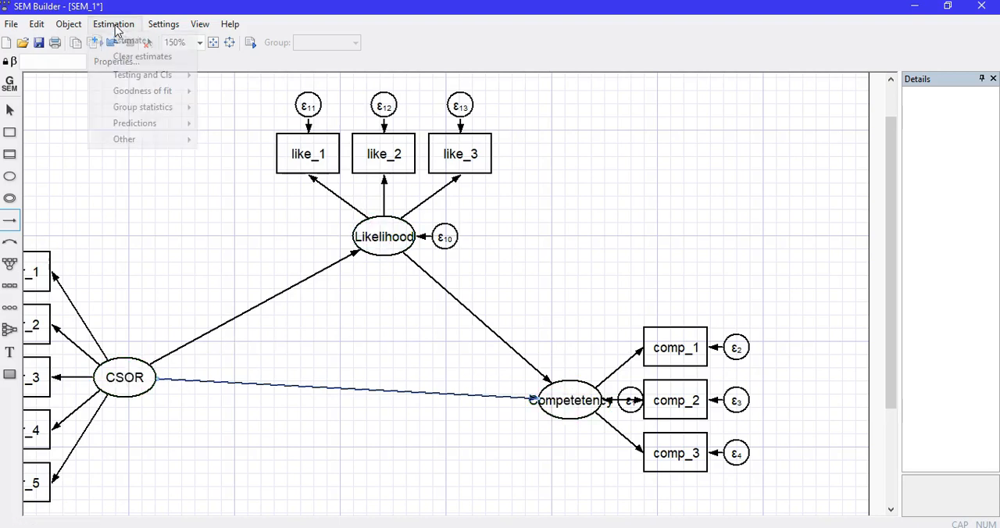
mouse_move(129, 40)
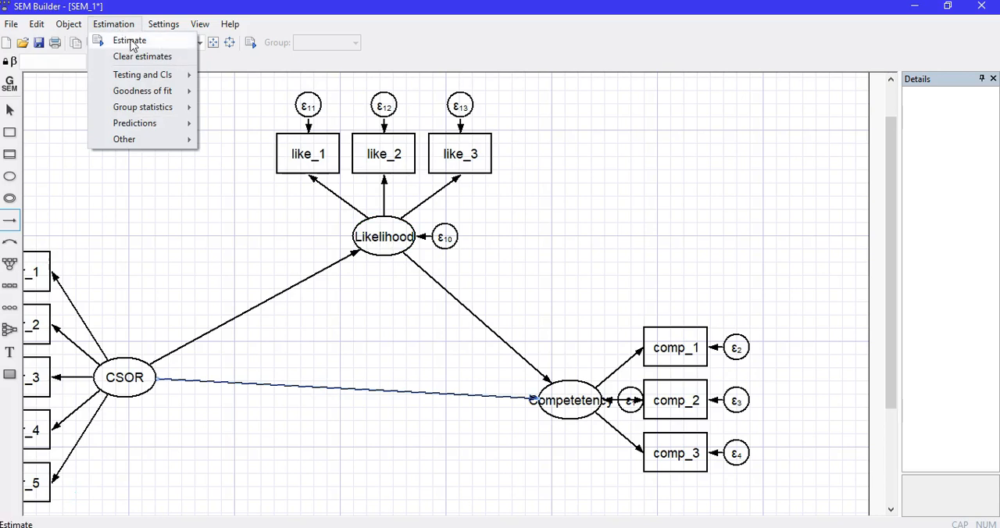
left_click(130, 40)
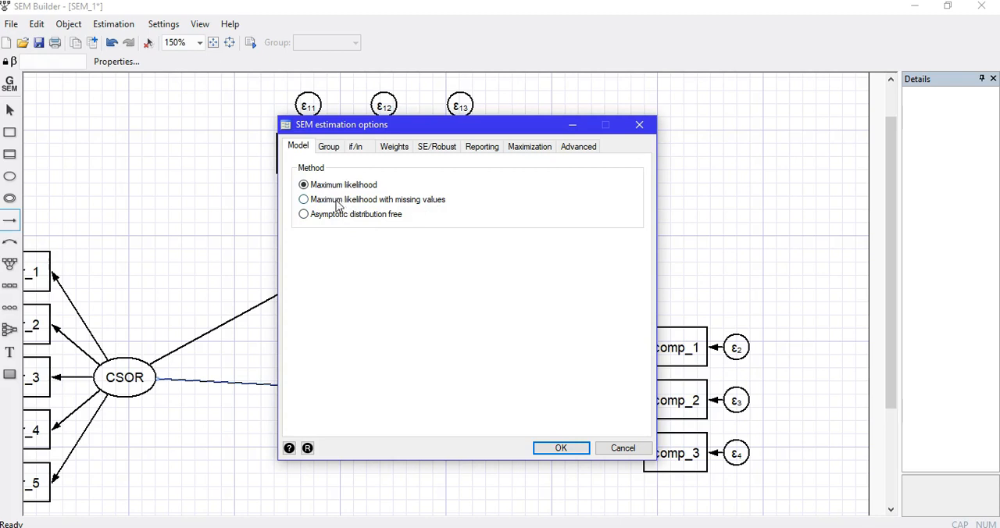
mouse_move(330, 205)
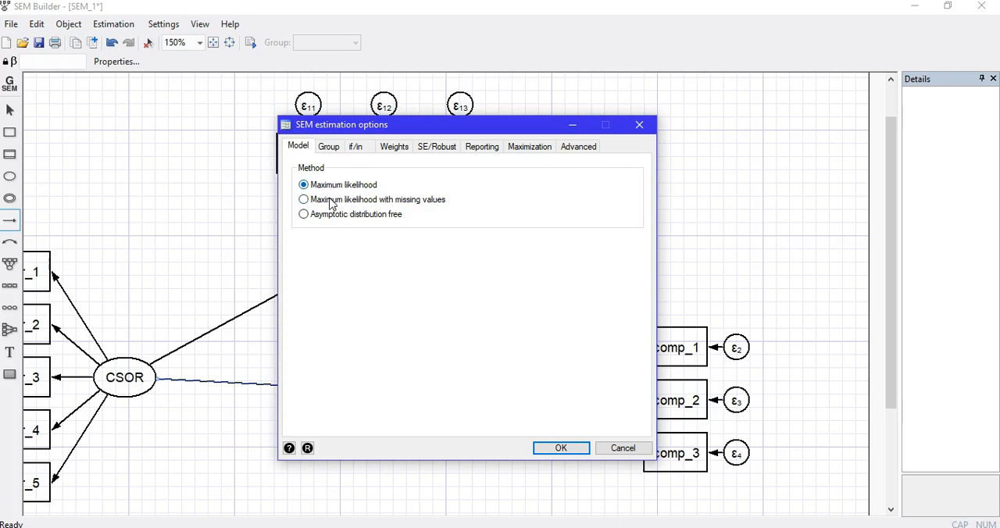
mouse_move(343, 205)
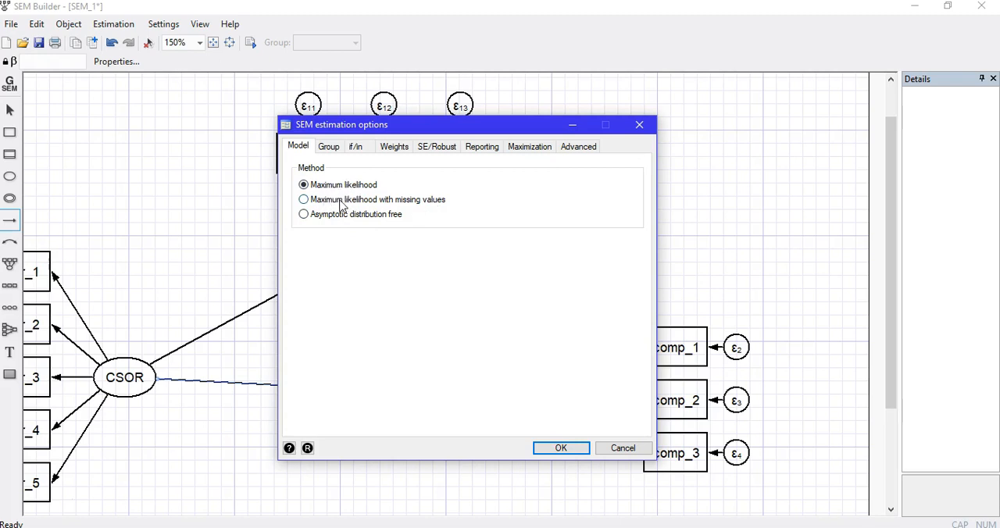
mouse_move(330, 212)
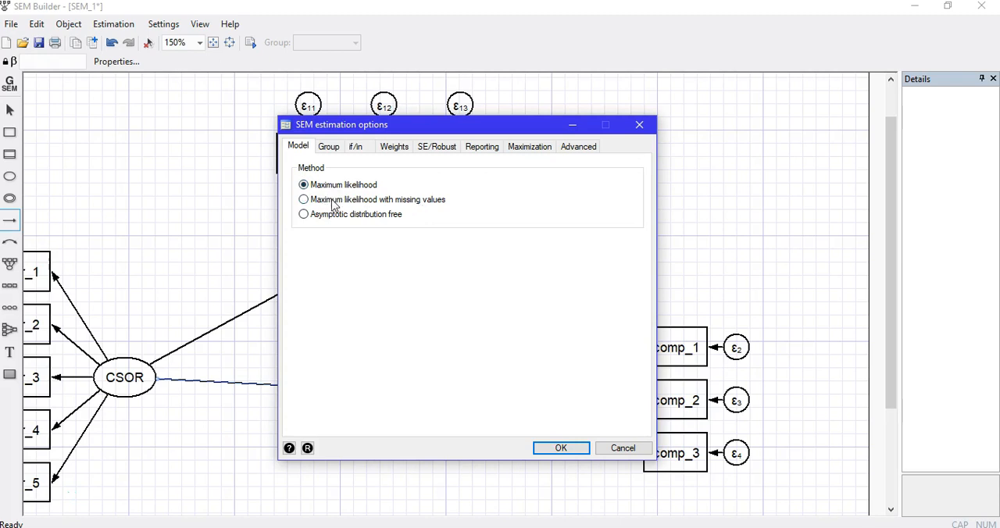
left_click(563, 448)
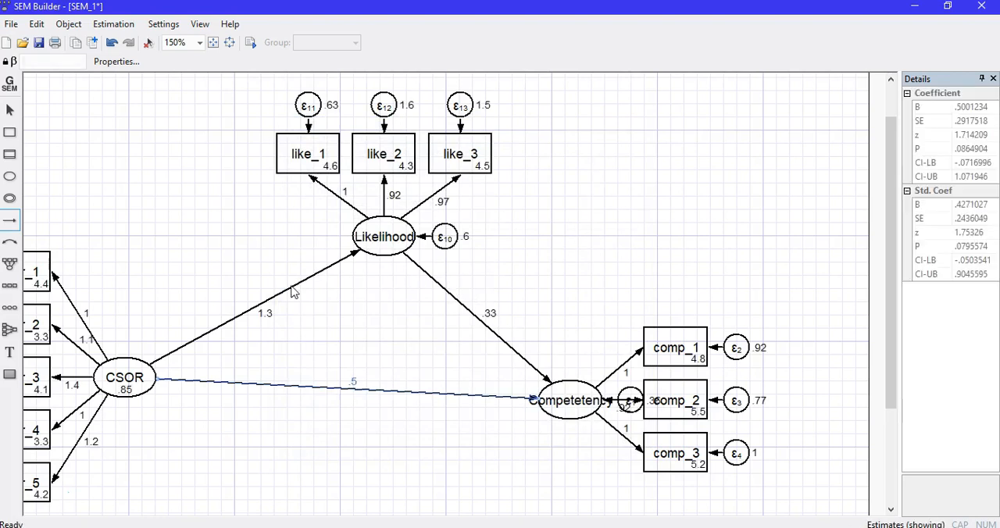
Scroll through the sem coefficients, standard errors and confidence intervals in the Results window.
left_click(382, 236)
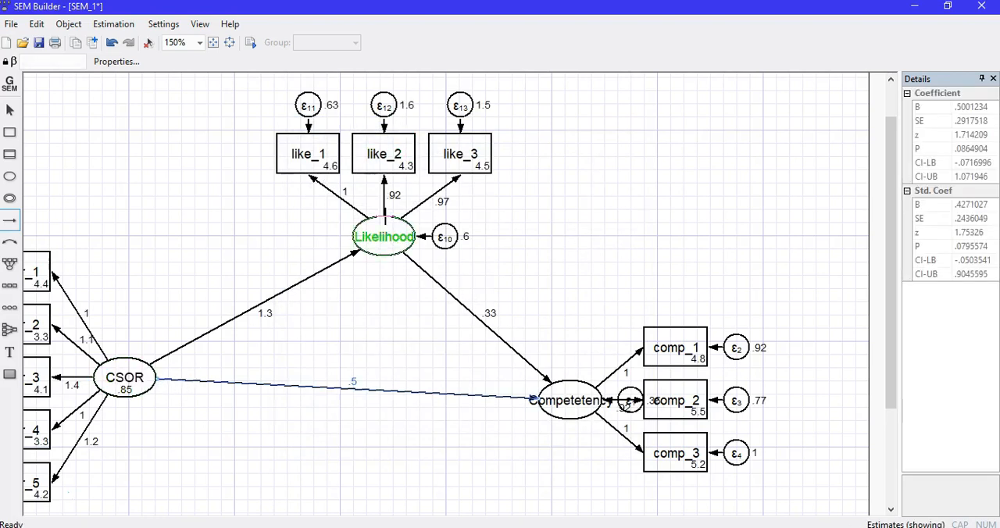
mouse_move(369, 223)
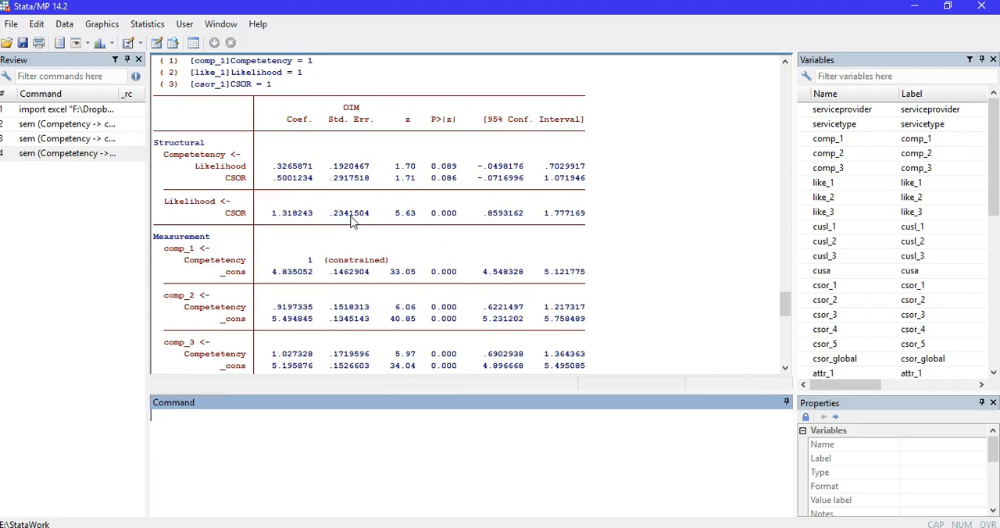
mouse_move(196, 170)
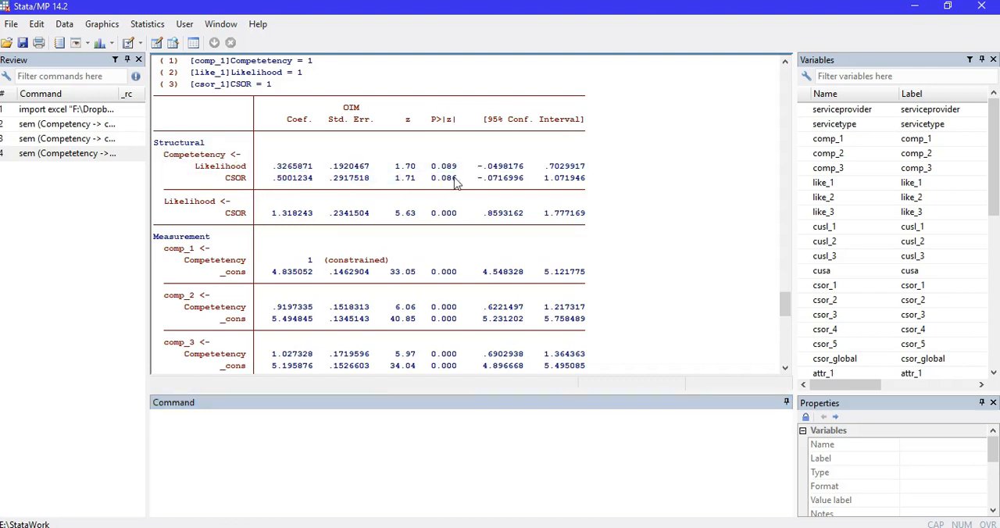
scroll("down", 3)
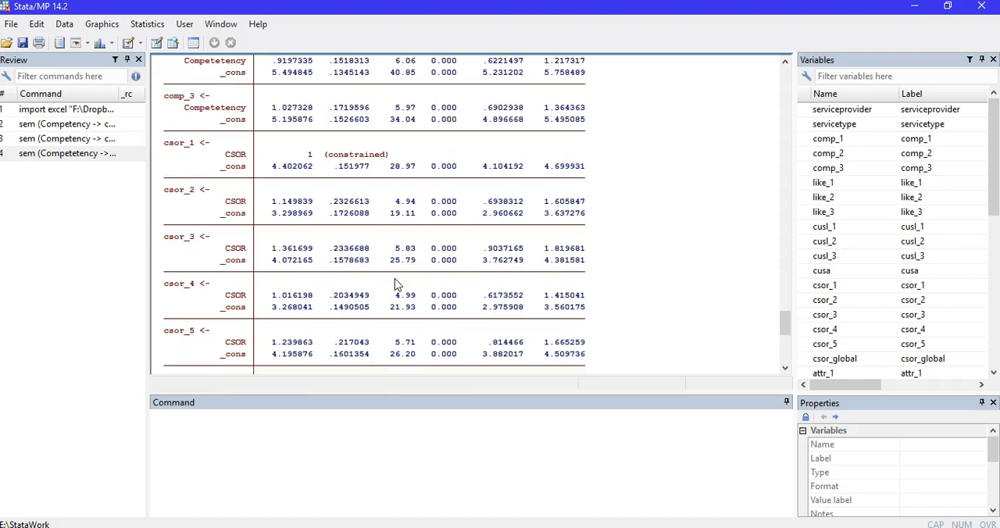
mouse_move(267, 204)
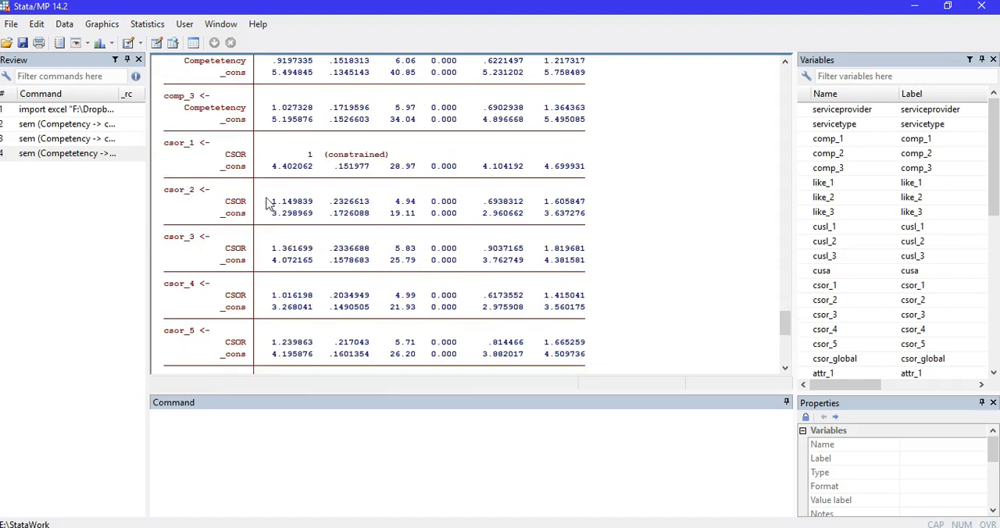
mouse_move(312, 259)
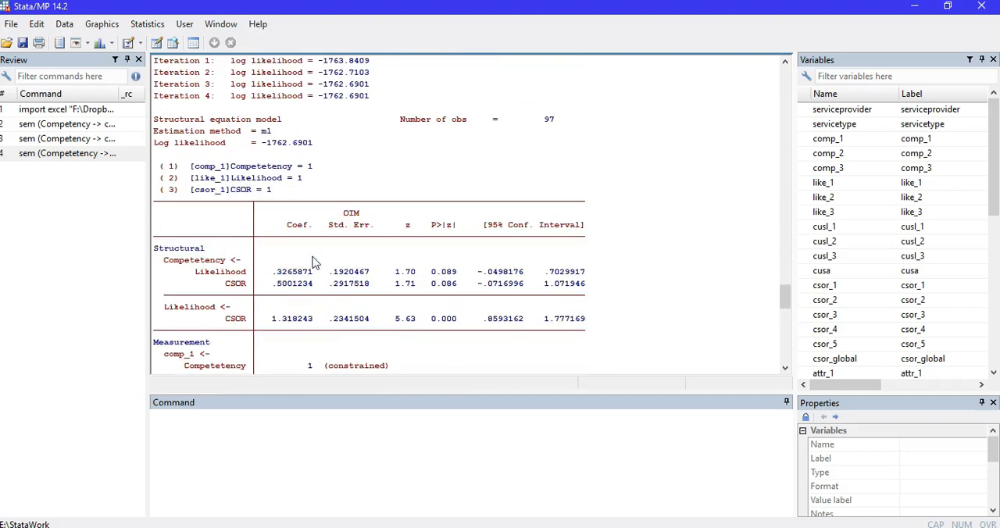
mouse_move(406, 272)
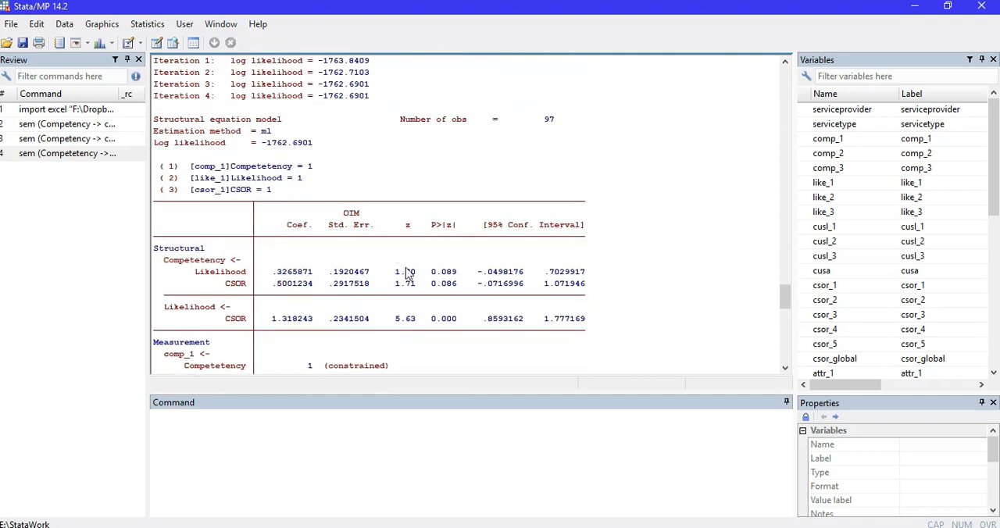
mouse_move(383, 275)
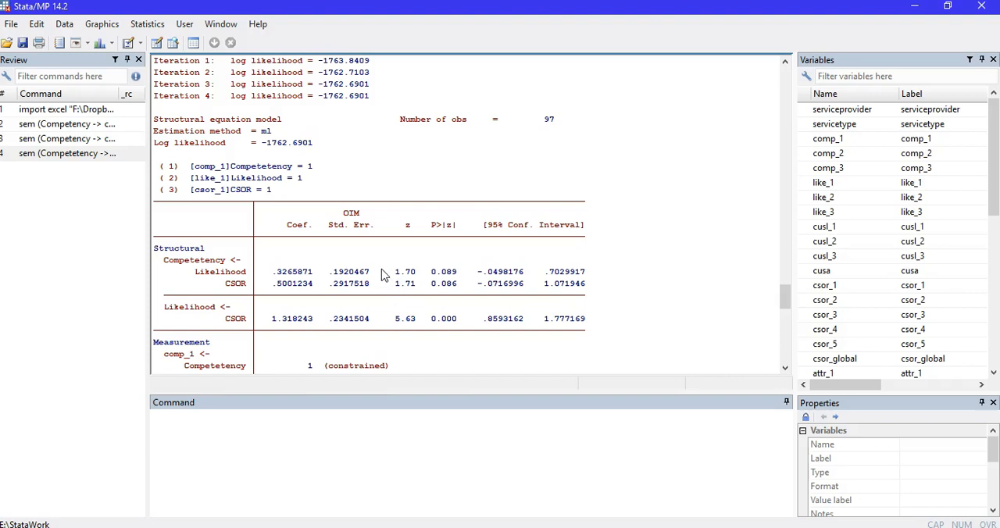
Open the Postestimation Selector and expand the tests and goodness-of-fit categories.
left_click(148, 23)
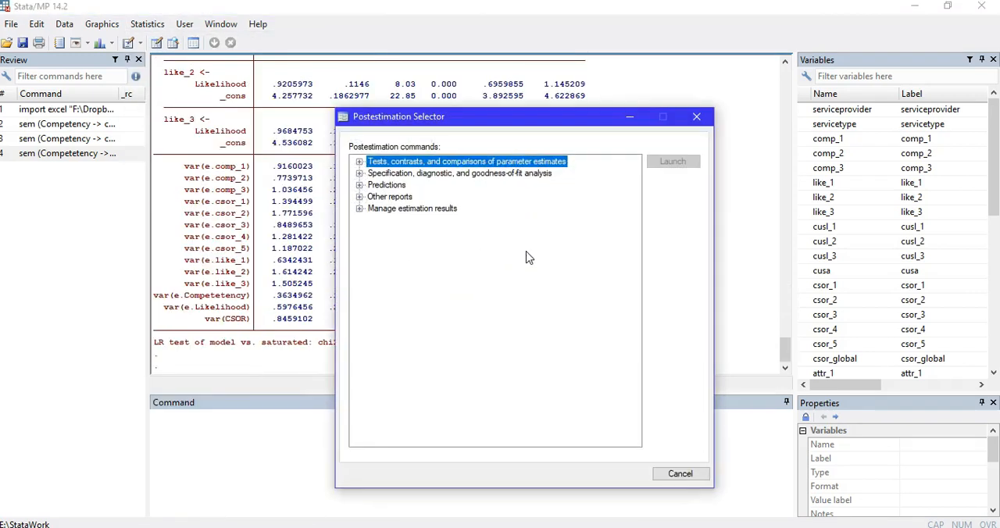
mouse_move(375, 184)
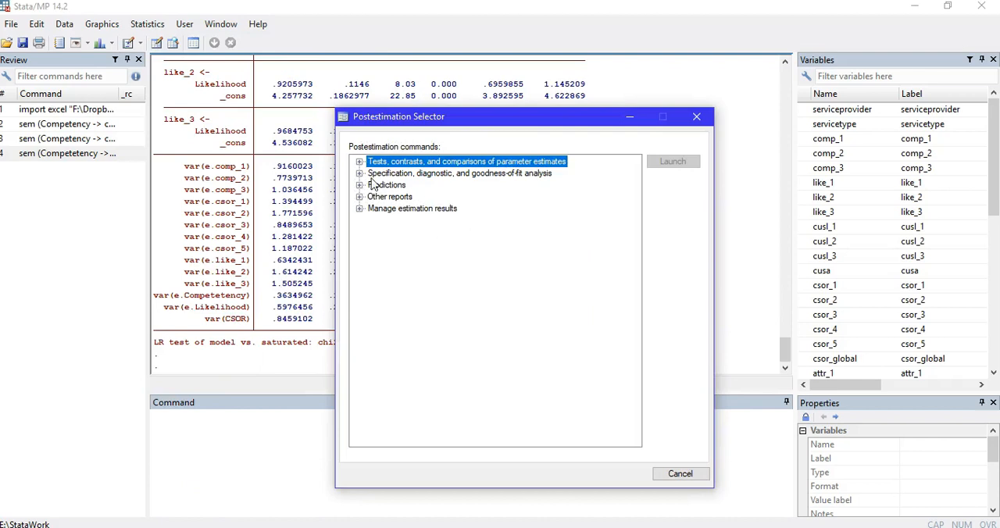
left_click(360, 161)
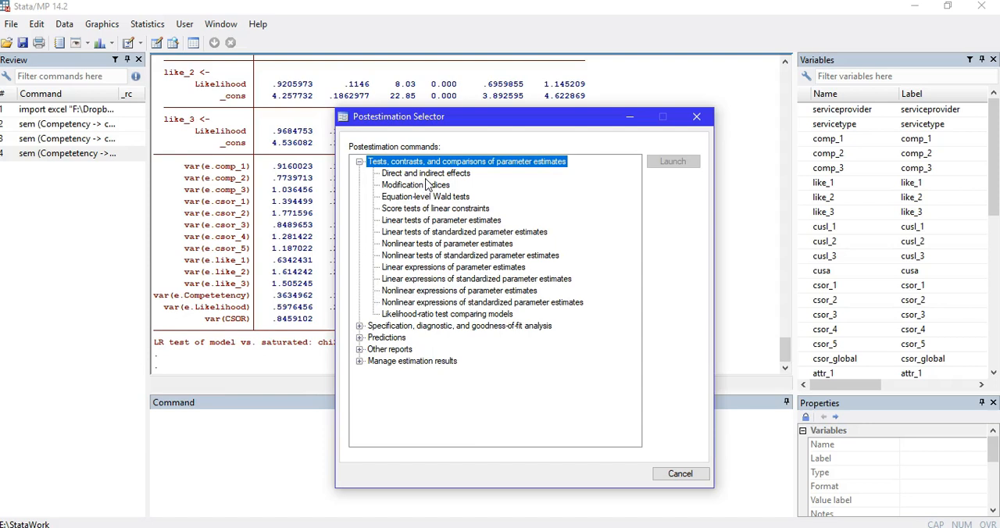
mouse_move(433, 198)
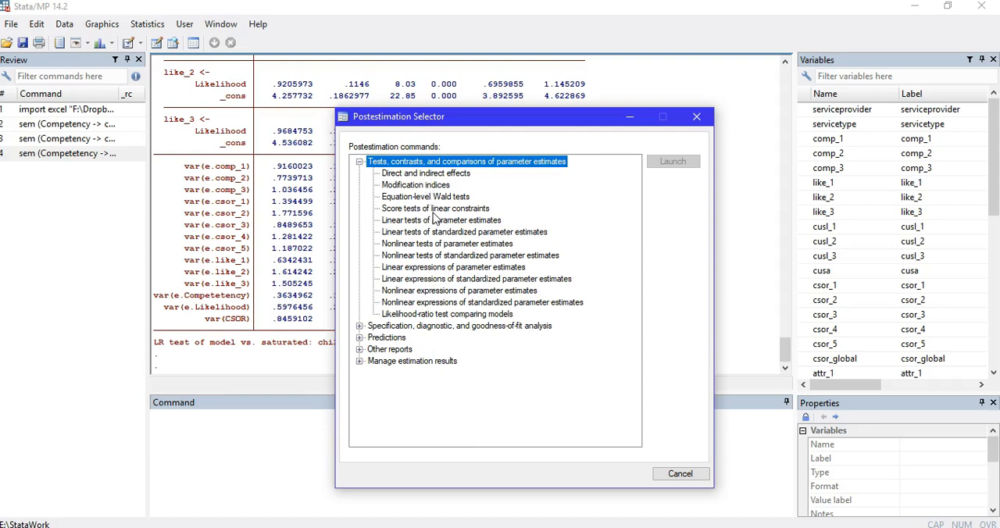
mouse_move(434, 290)
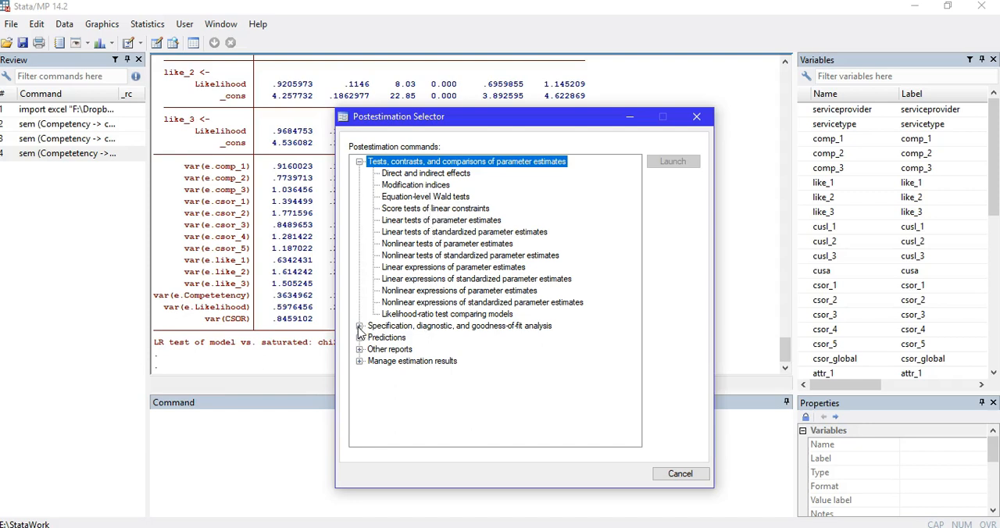
left_click(360, 326)
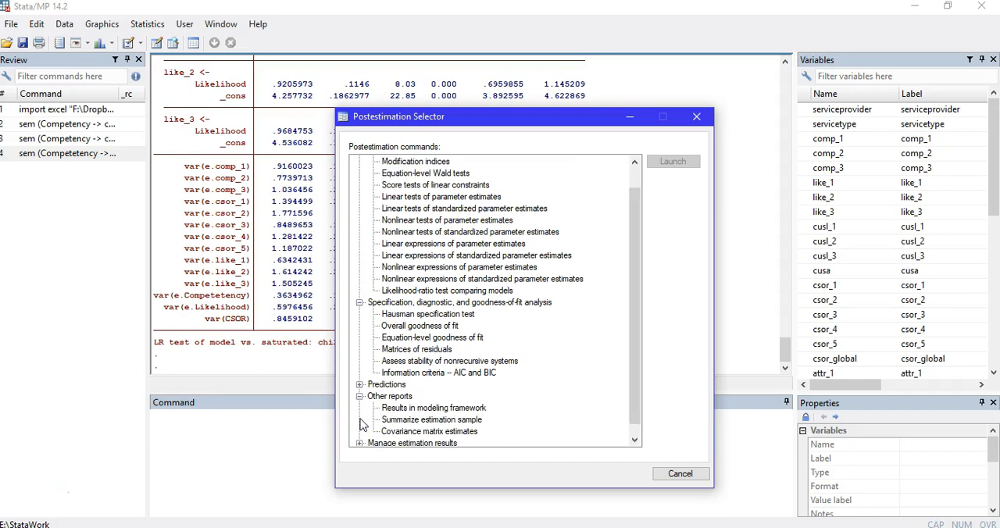
mouse_move(459, 340)
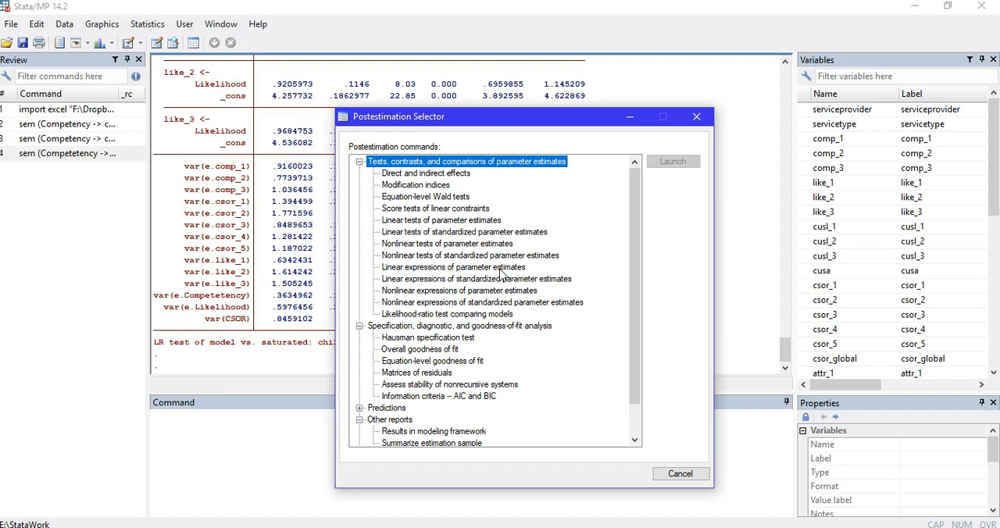
mouse_move(450, 295)
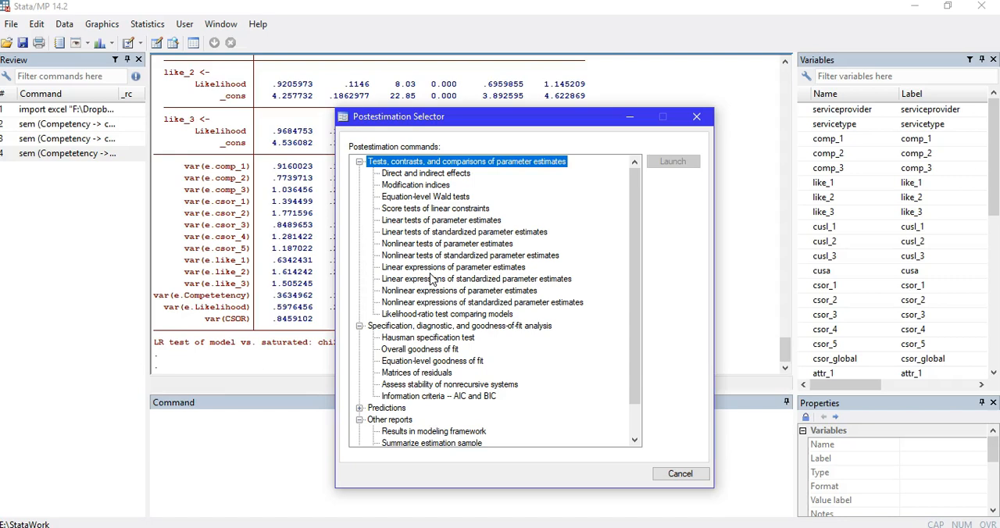
mouse_move(448, 294)
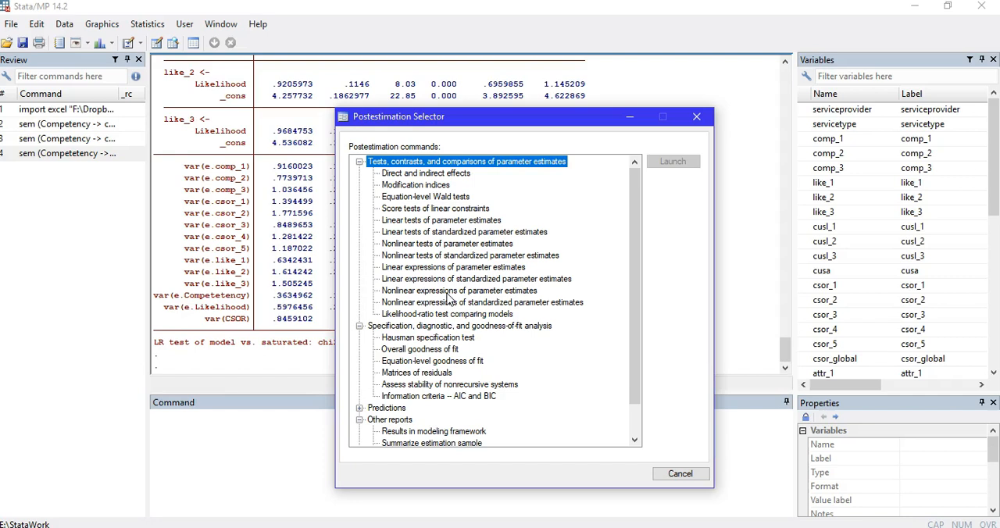
mouse_move(84, 495)
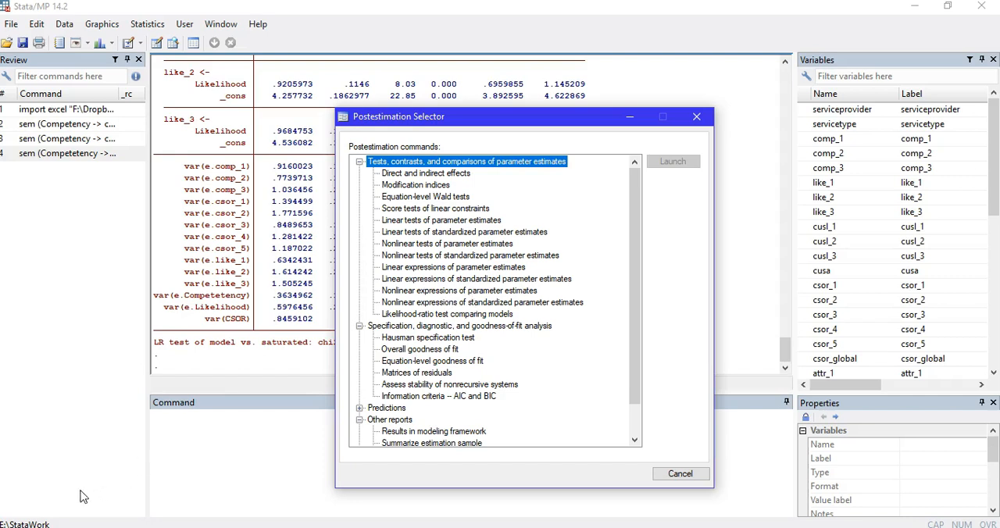